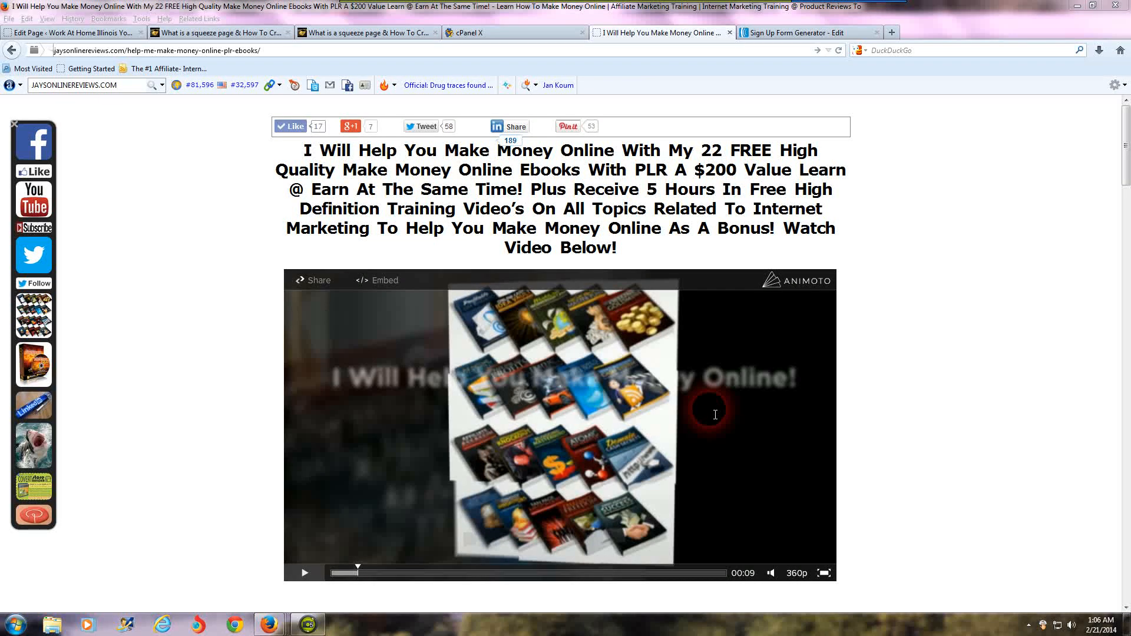
mouse_move(700, 457)
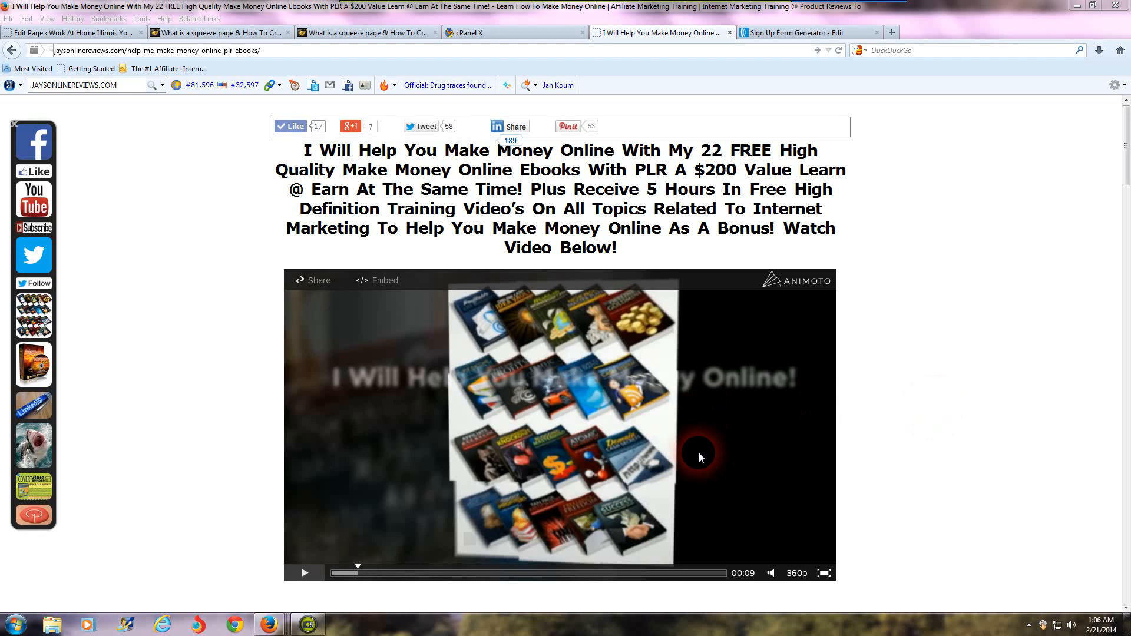
mouse_move(444, 483)
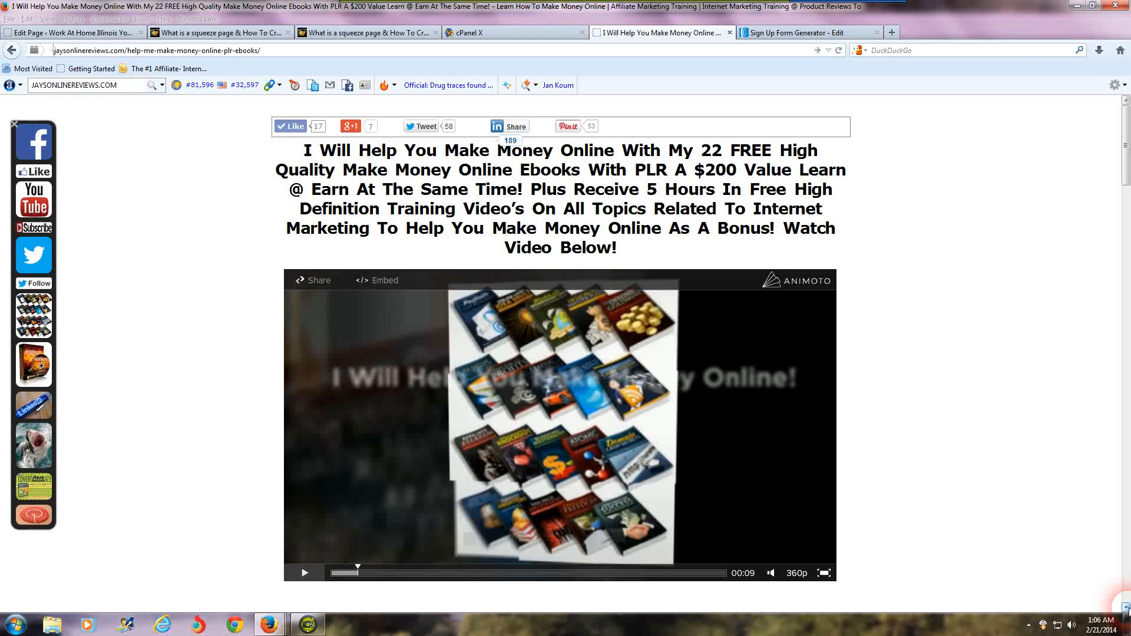
Scroll down through the page and back up, then select two items near the top
scroll(down, 3)
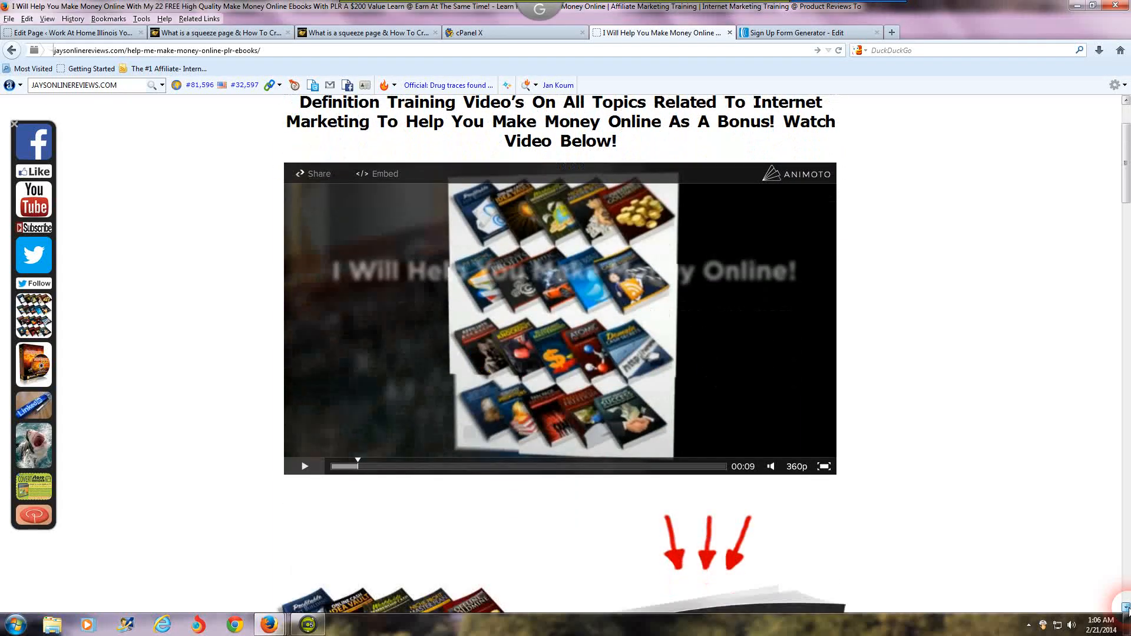
scroll(down, 3)
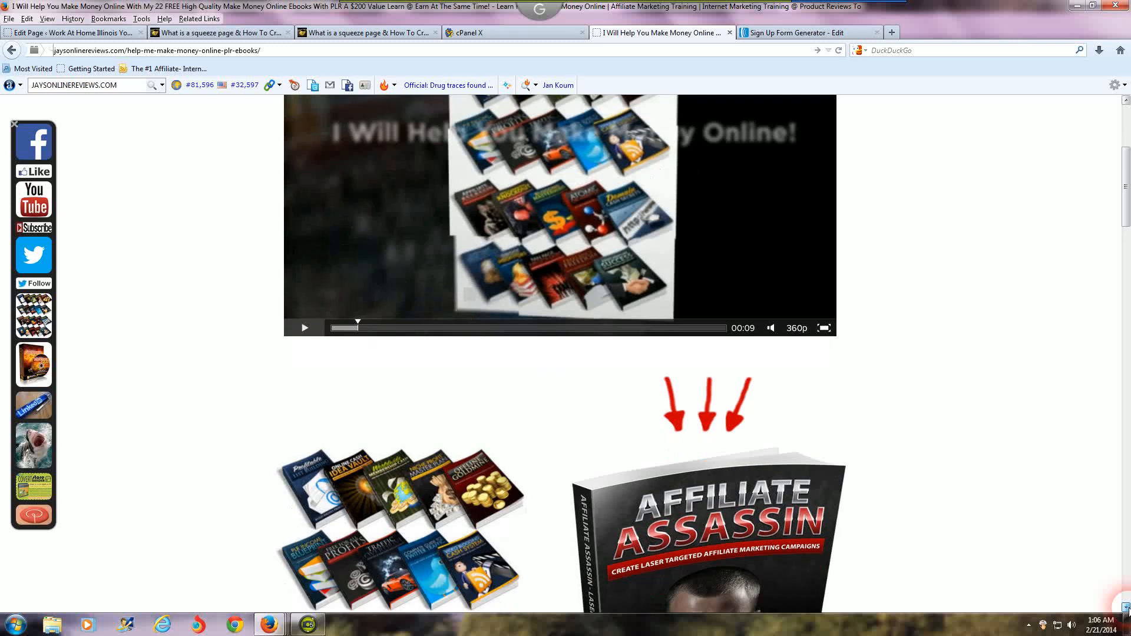
scroll(down, 3)
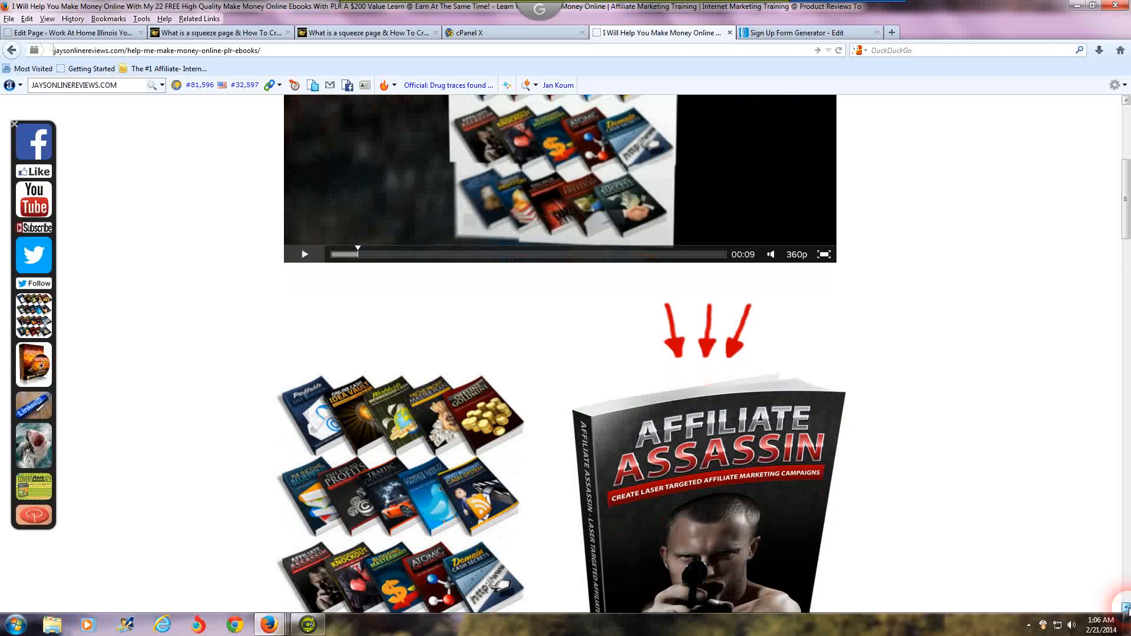
scroll(down, 3)
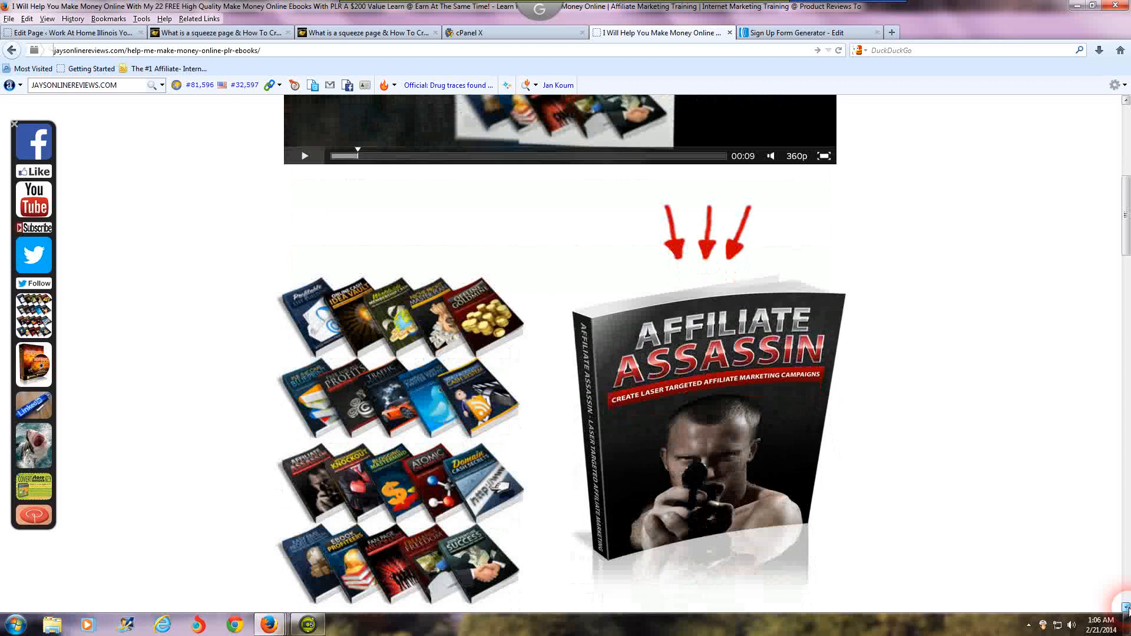
scroll(down, 3)
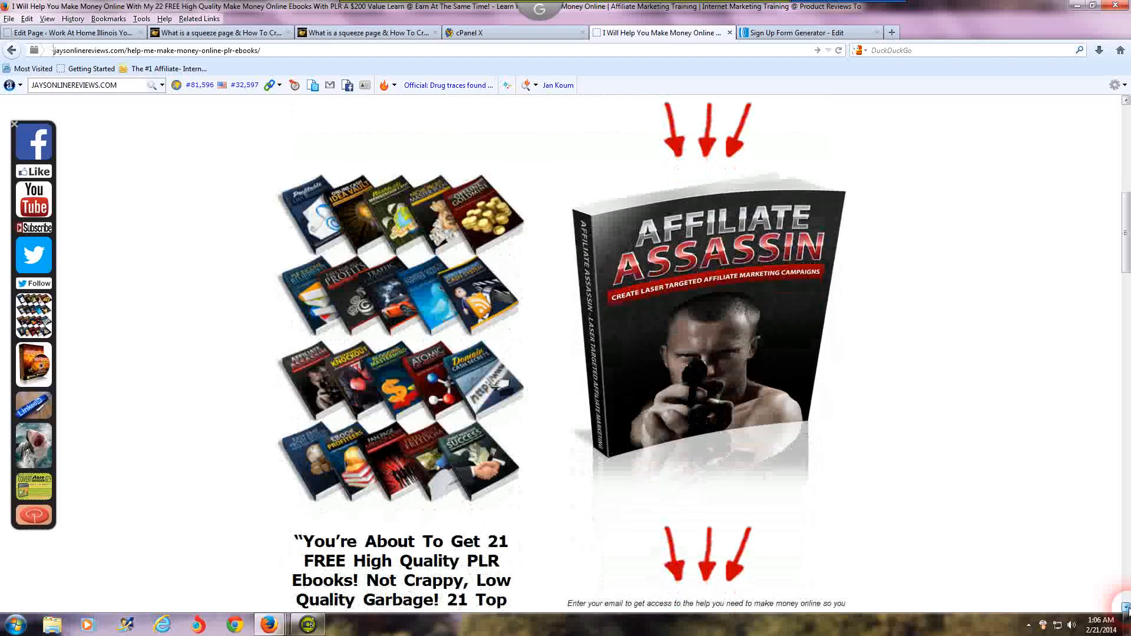
scroll(down, 3)
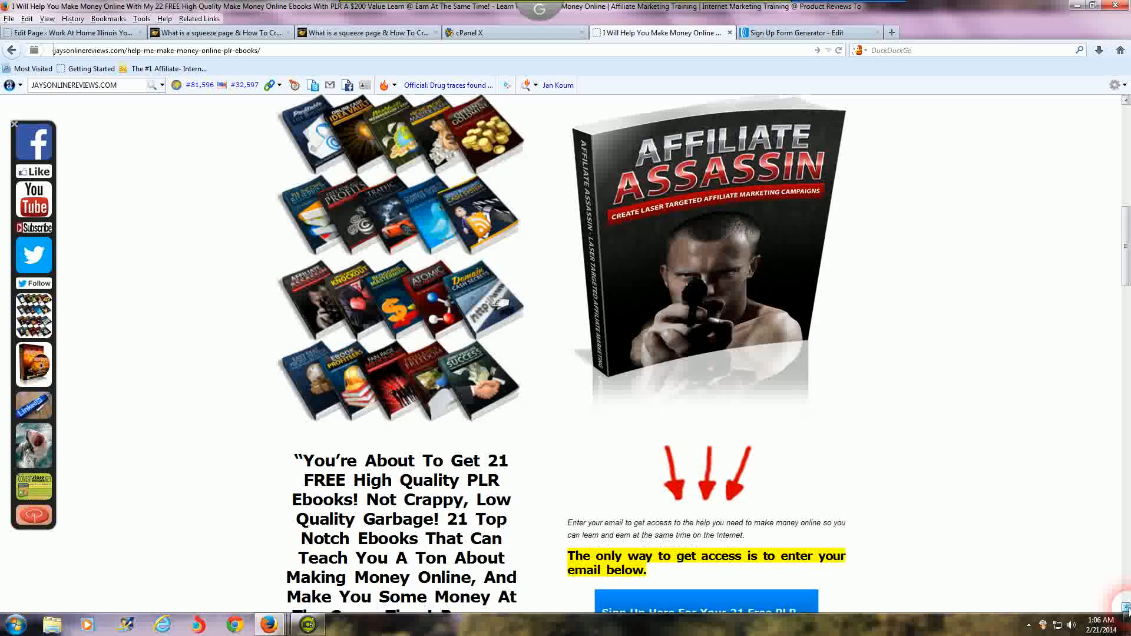
scroll(down, 3)
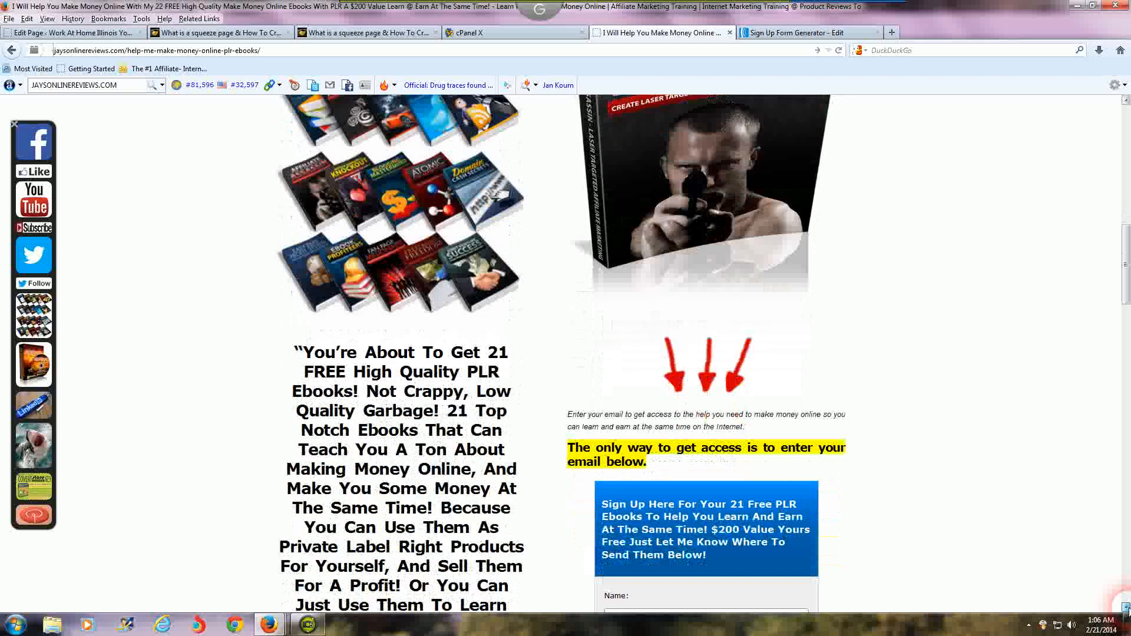
scroll(down, 3)
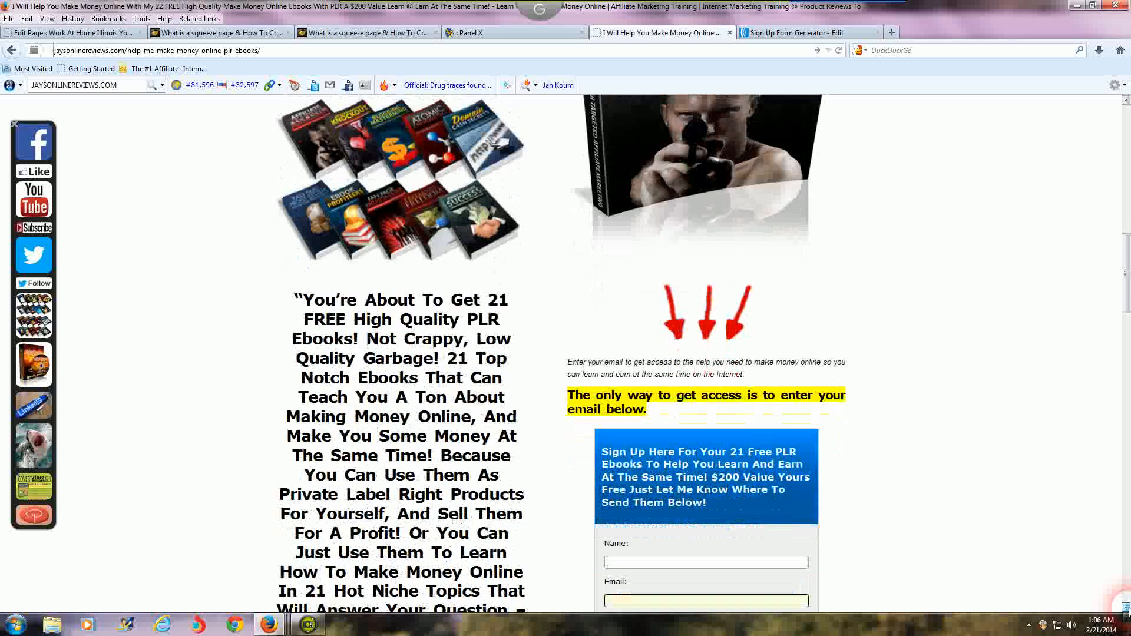
scroll(down, 3)
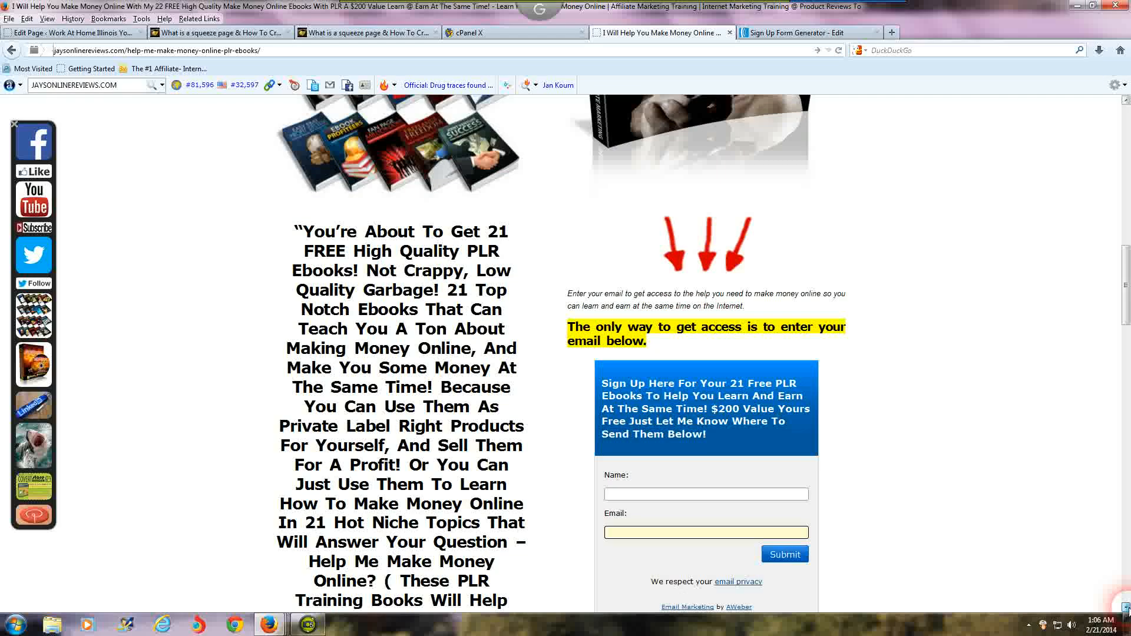
scroll(down, 3)
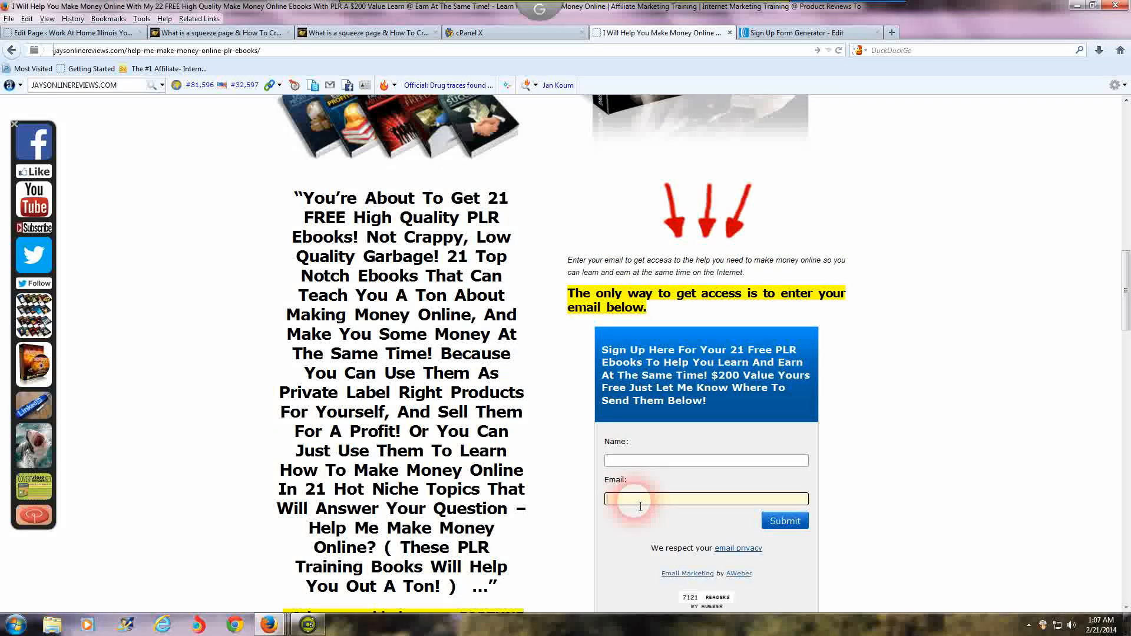
scroll(up, 3)
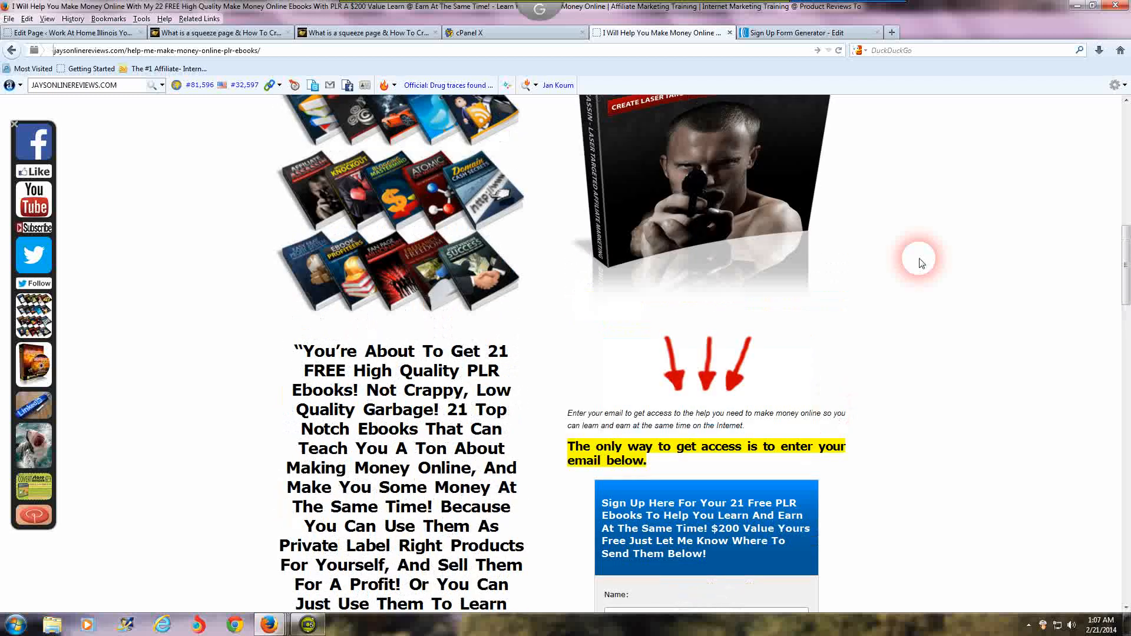
scroll(up, 3)
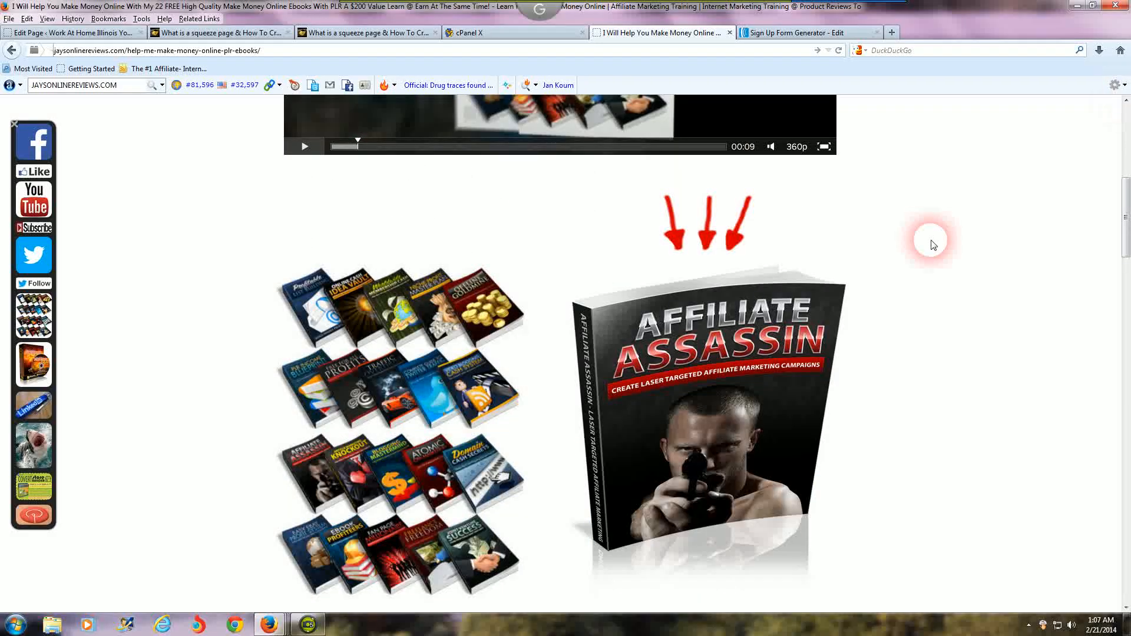
scroll(up, 3)
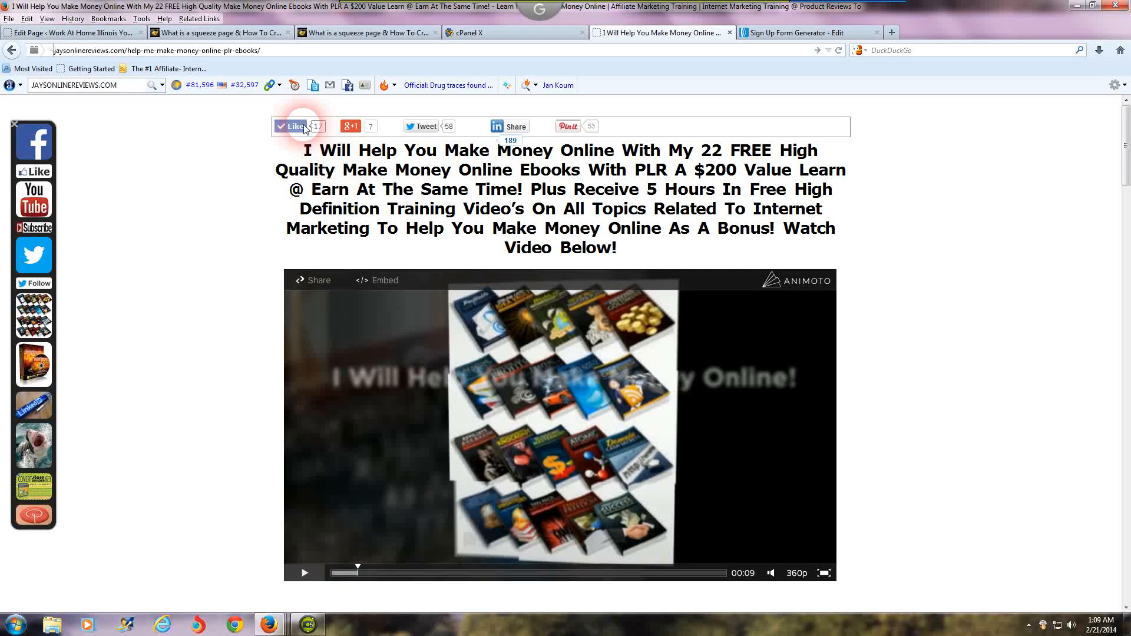
mouse_move(424, 135)
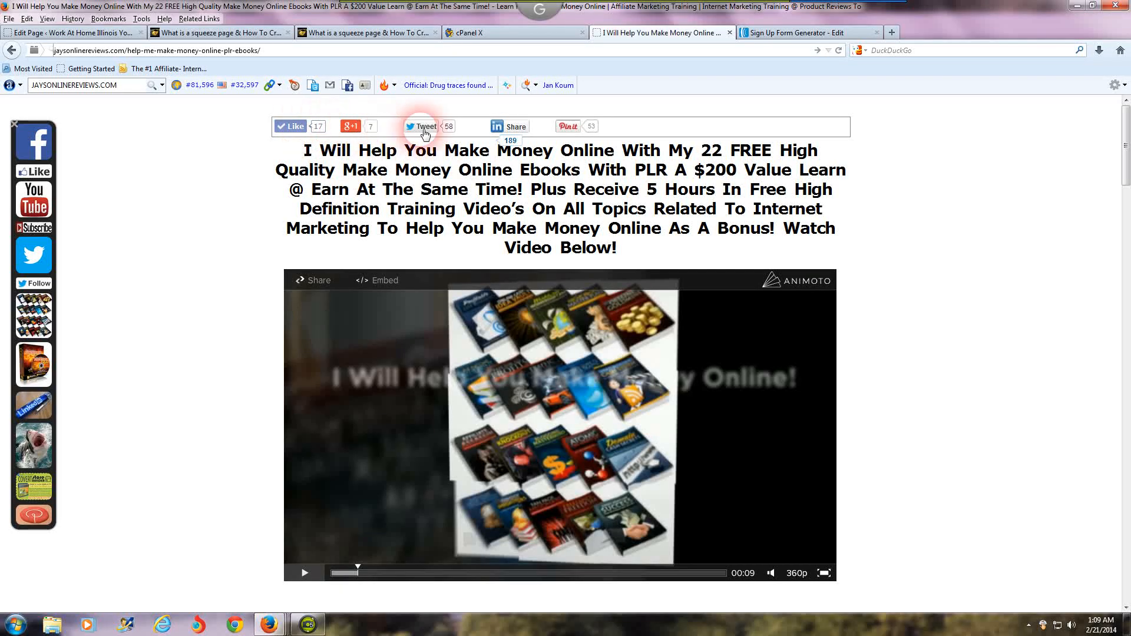
click(568, 125)
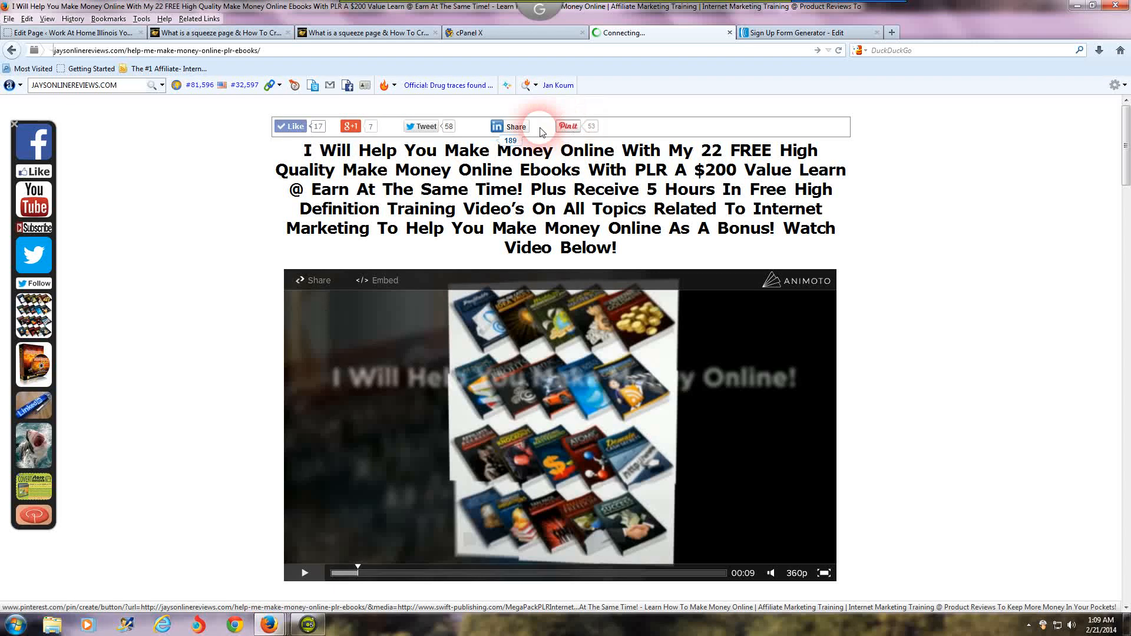
click(350, 126)
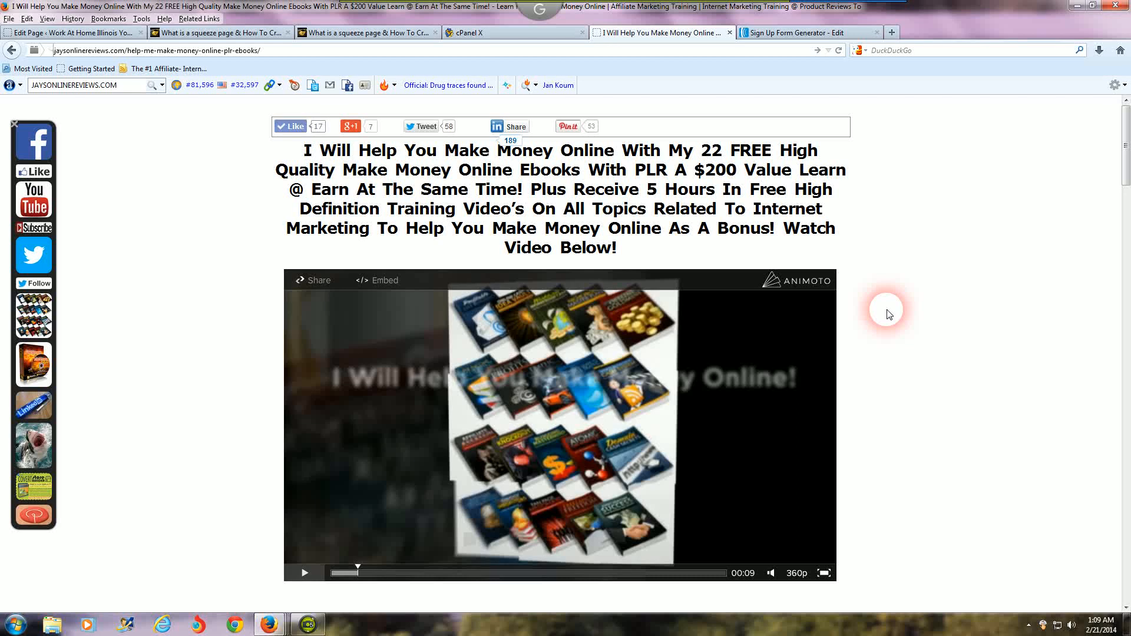
mouse_move(648, 261)
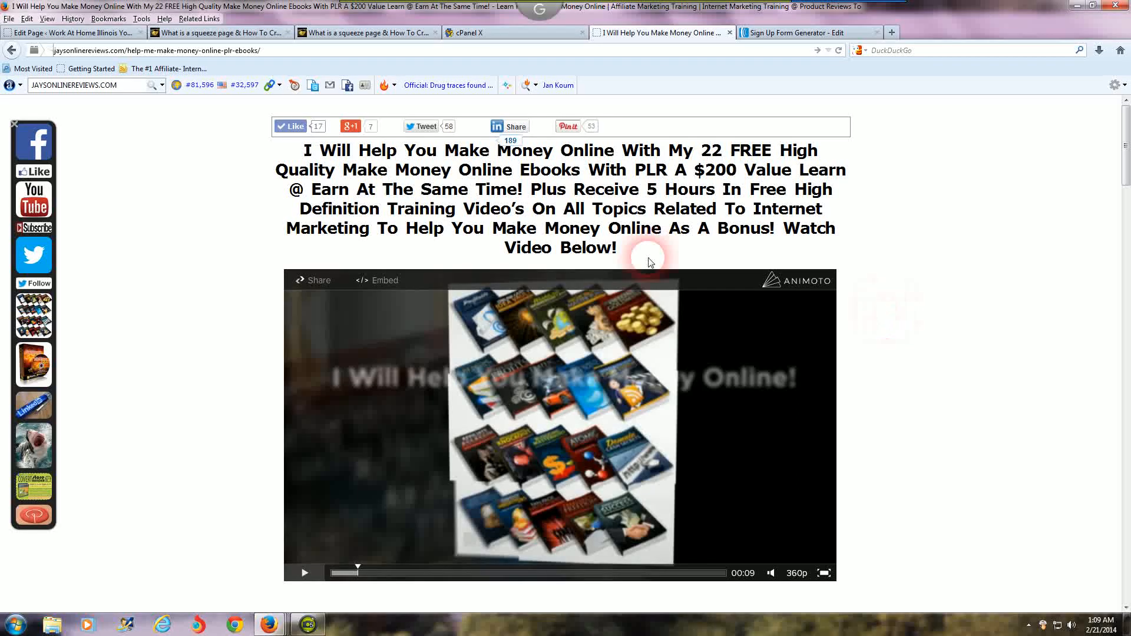
mouse_move(730, 89)
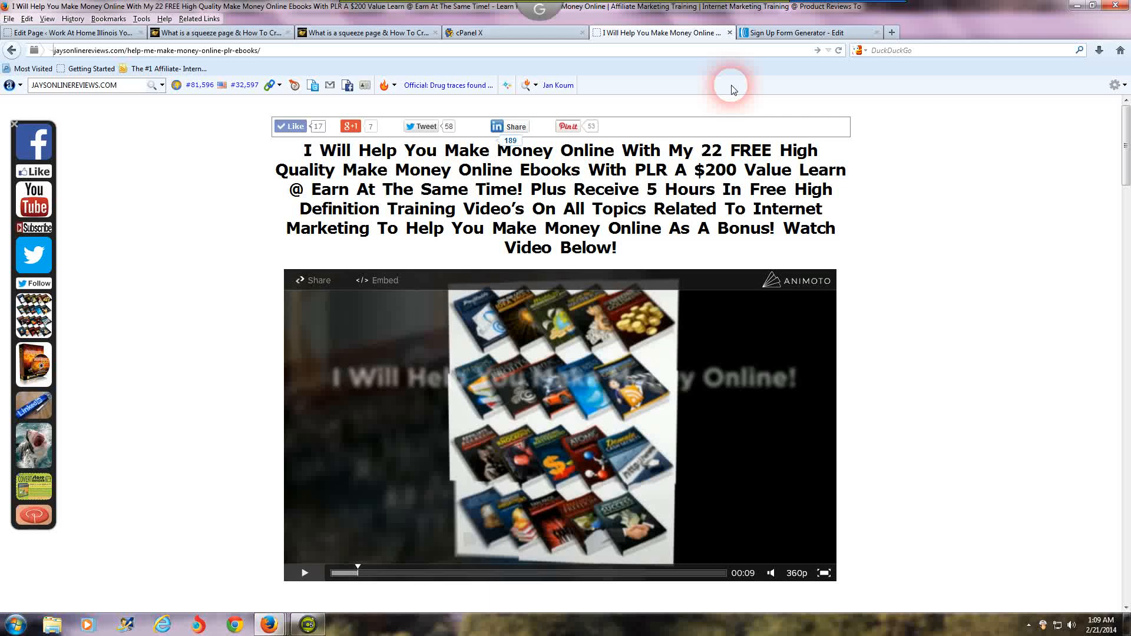
mouse_move(808, 32)
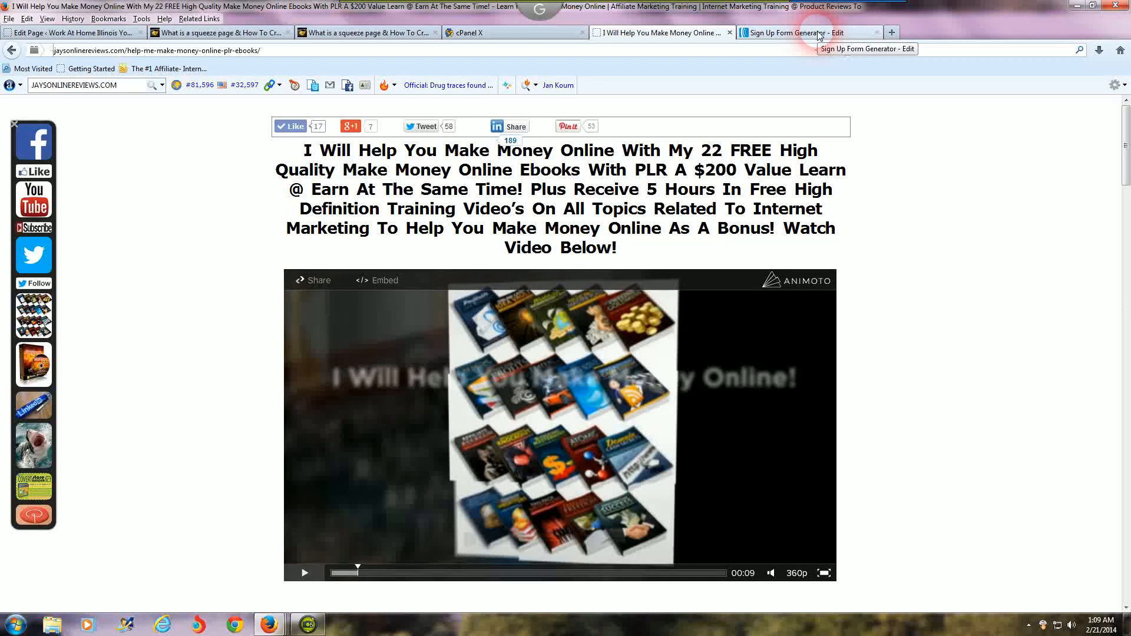
Copy the AWeber sign-up form's raw HTML code and return to the WordPress page editor
click(808, 33)
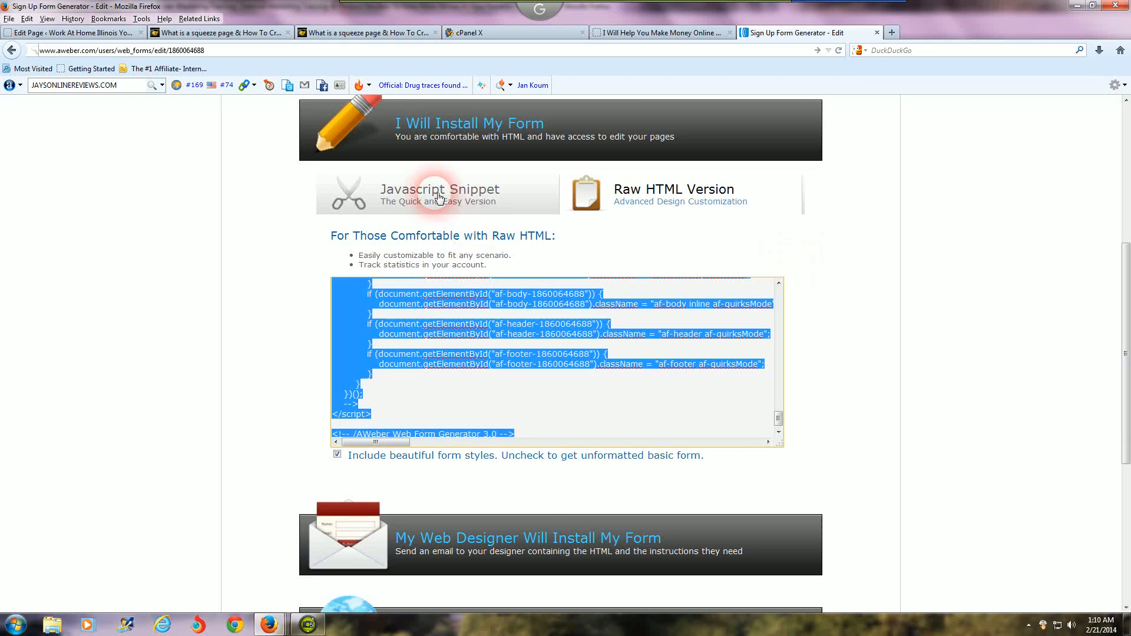
mouse_move(650, 208)
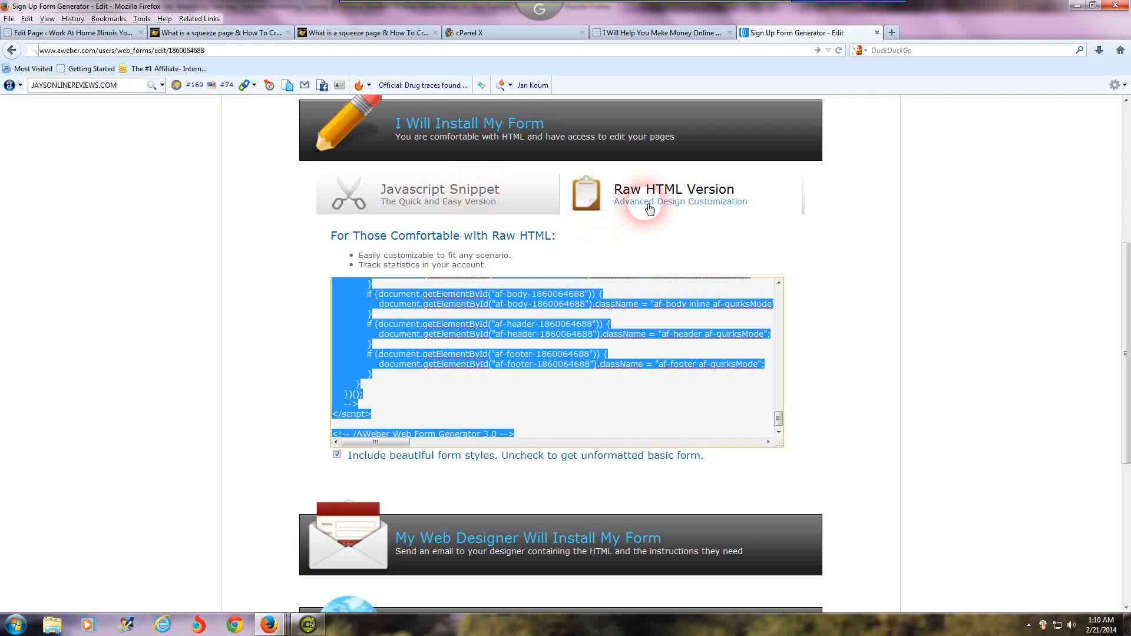
right_click(547, 337)
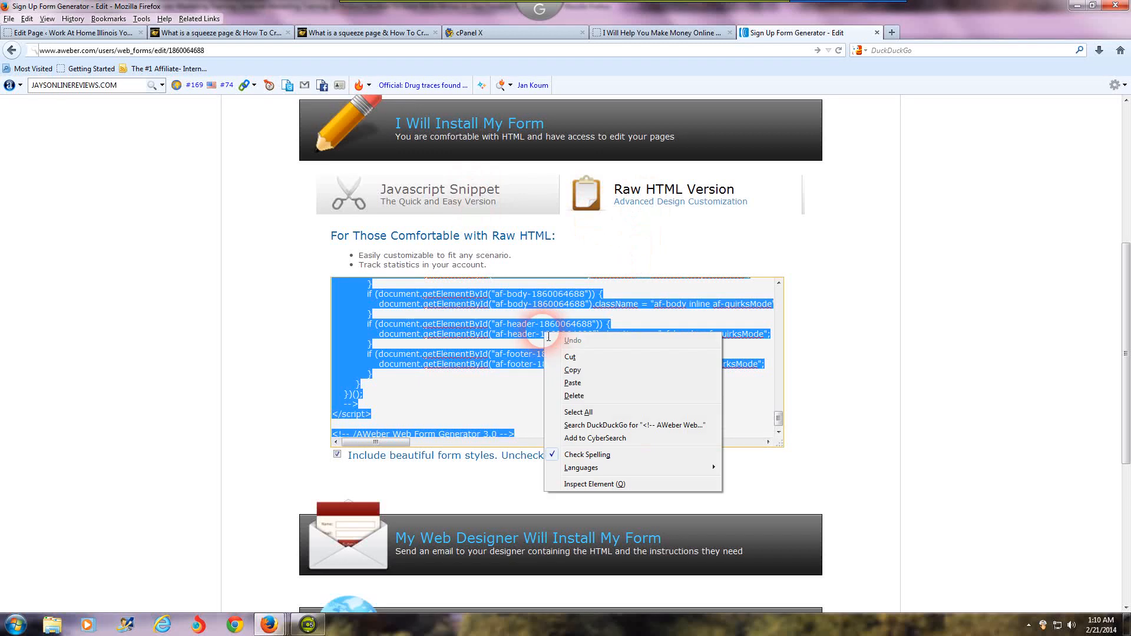
mouse_move(572, 370)
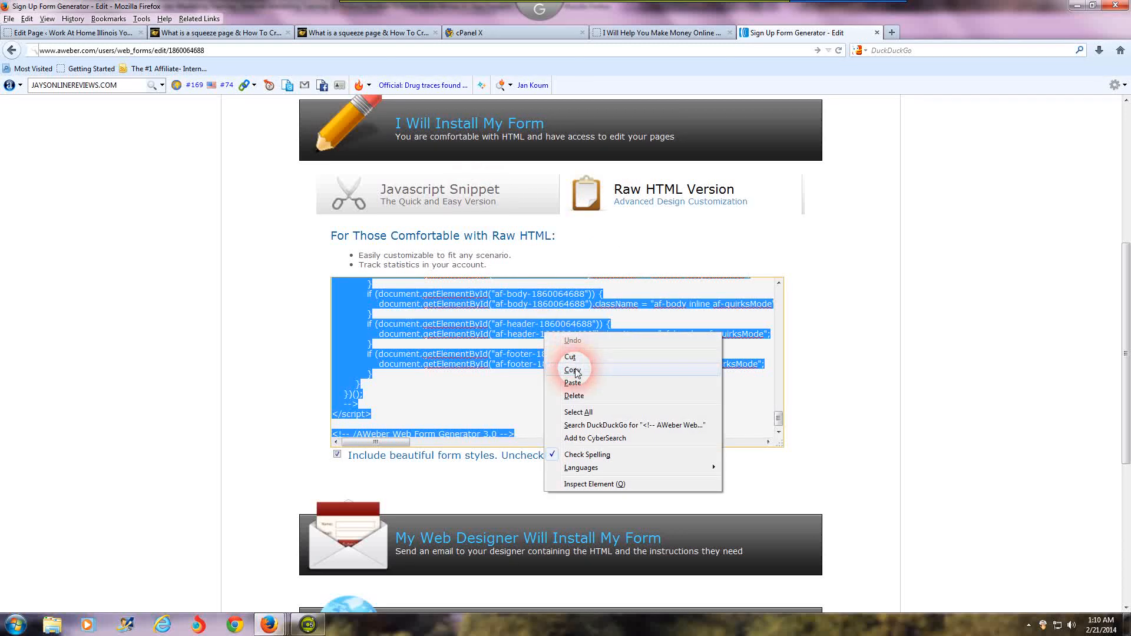
click(572, 370)
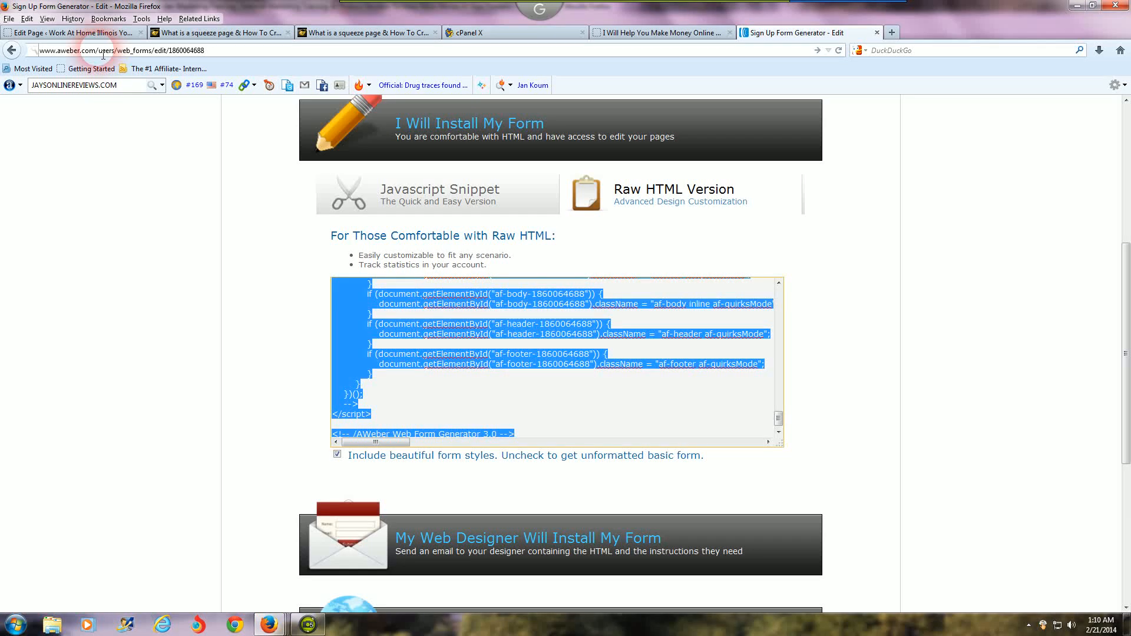
click(72, 32)
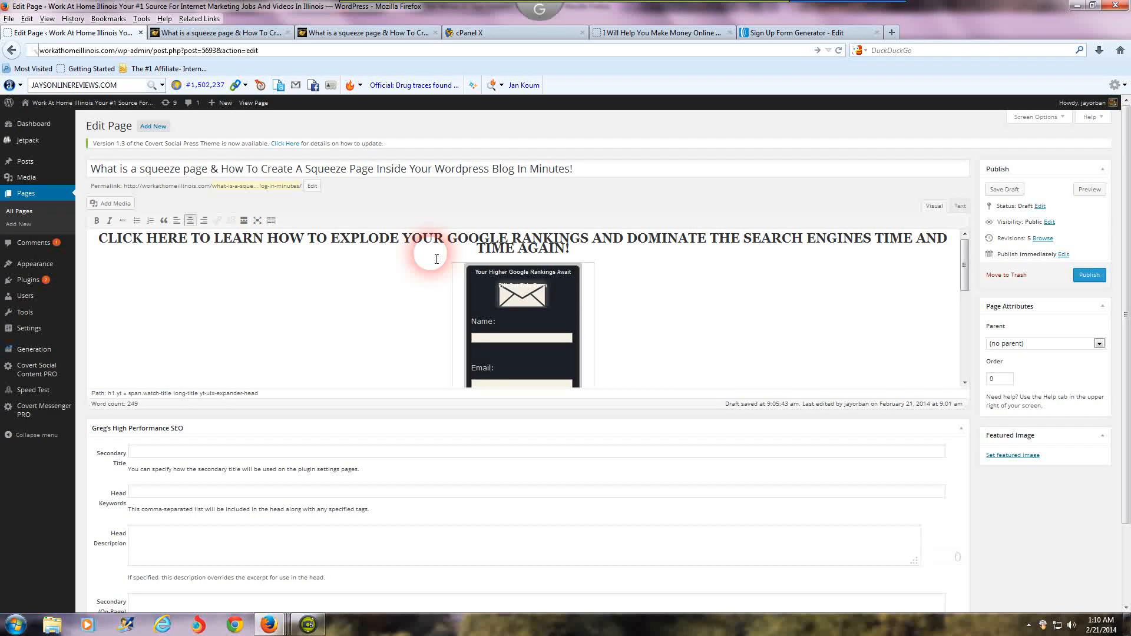
mouse_move(20, 211)
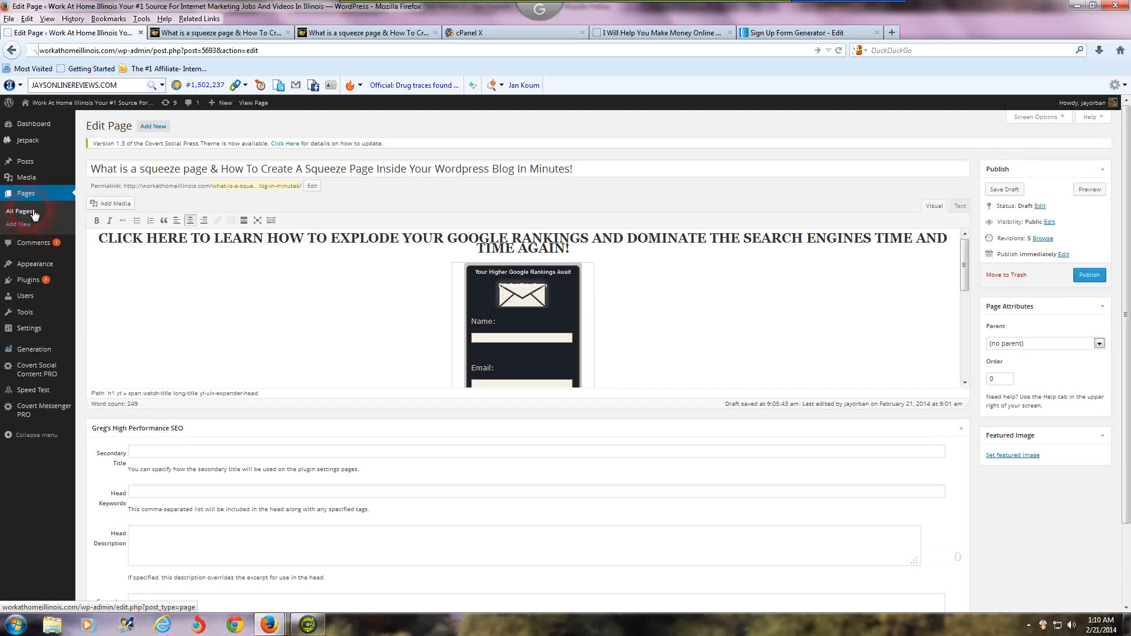
mouse_move(41, 200)
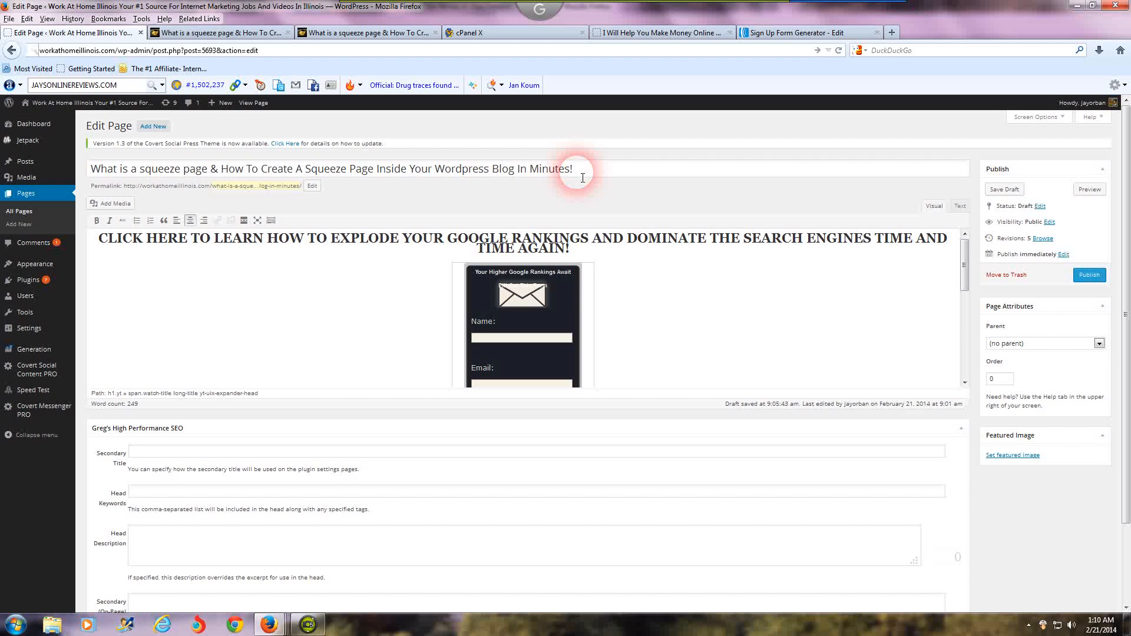
mouse_move(597, 304)
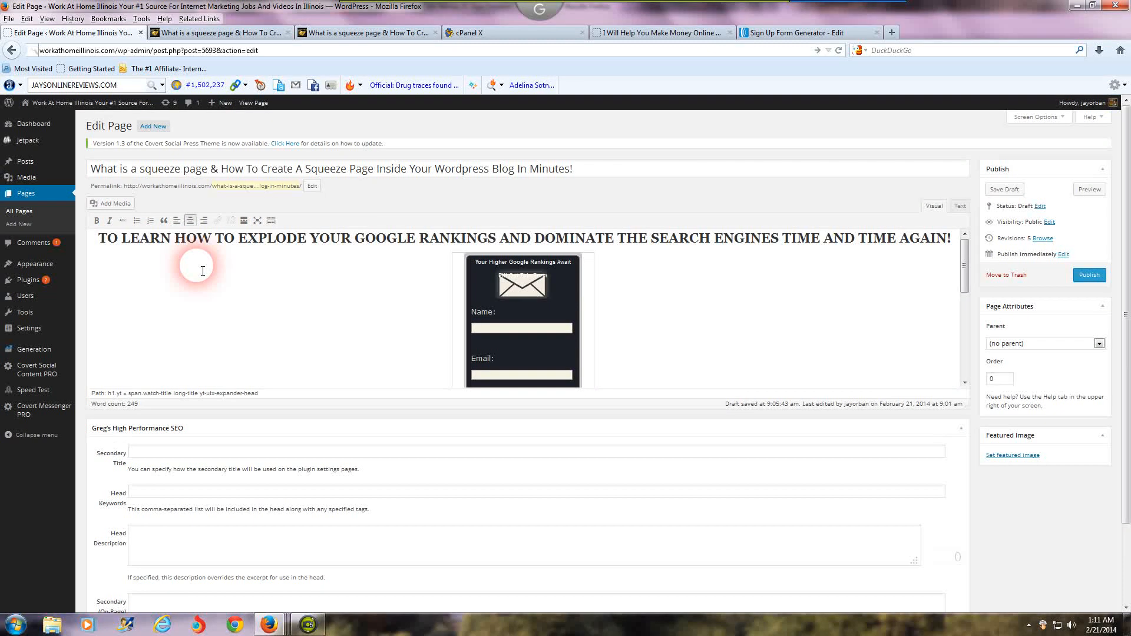
Replace the miscapitalised 'sIGN uP' in the heading with 'Sign Up Here'
text(sIGN)
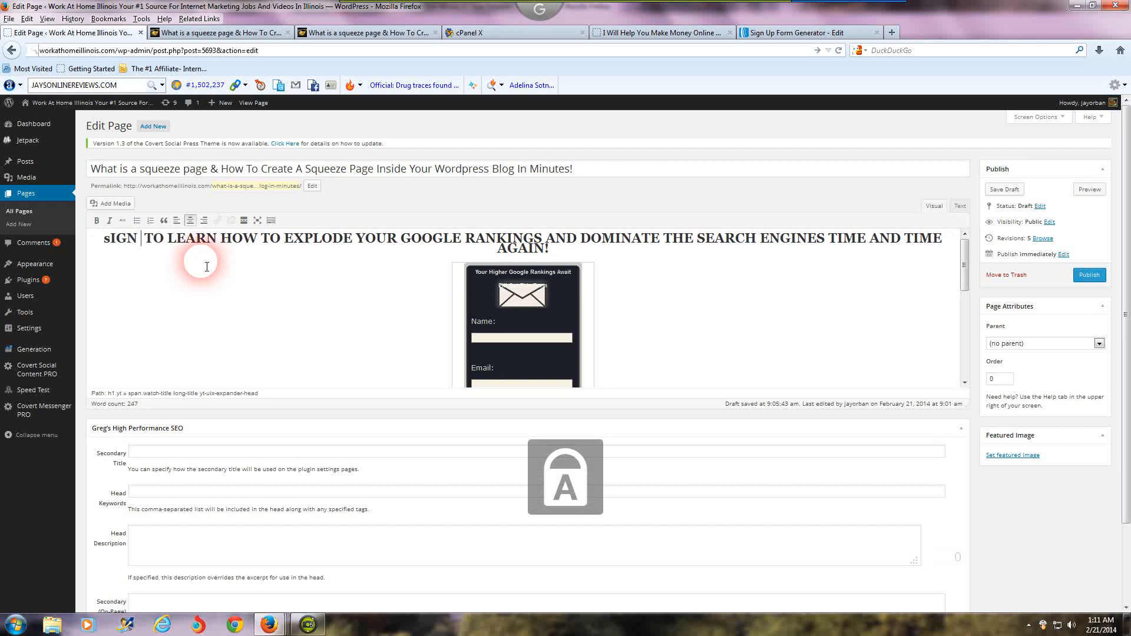
text(uP)
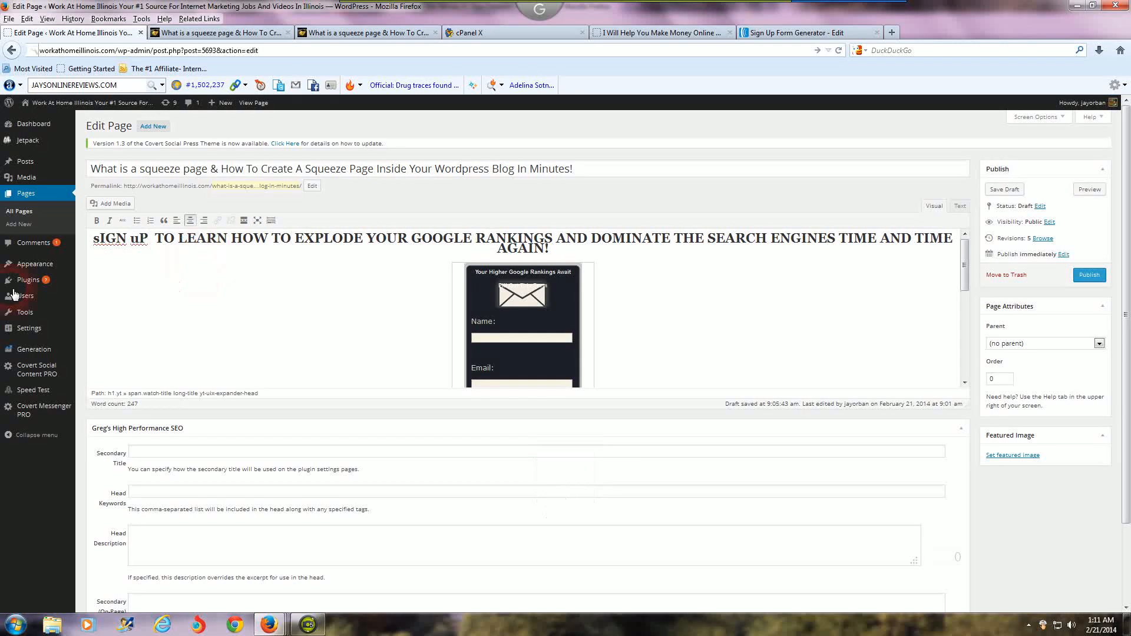
double_click(107, 238)
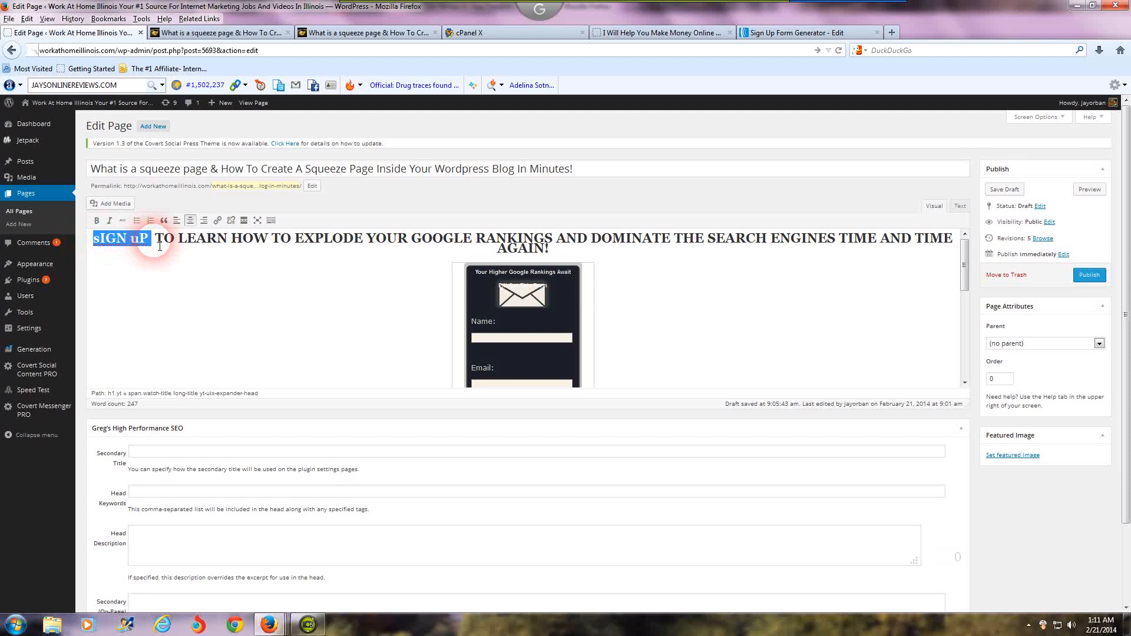
key(Delete)
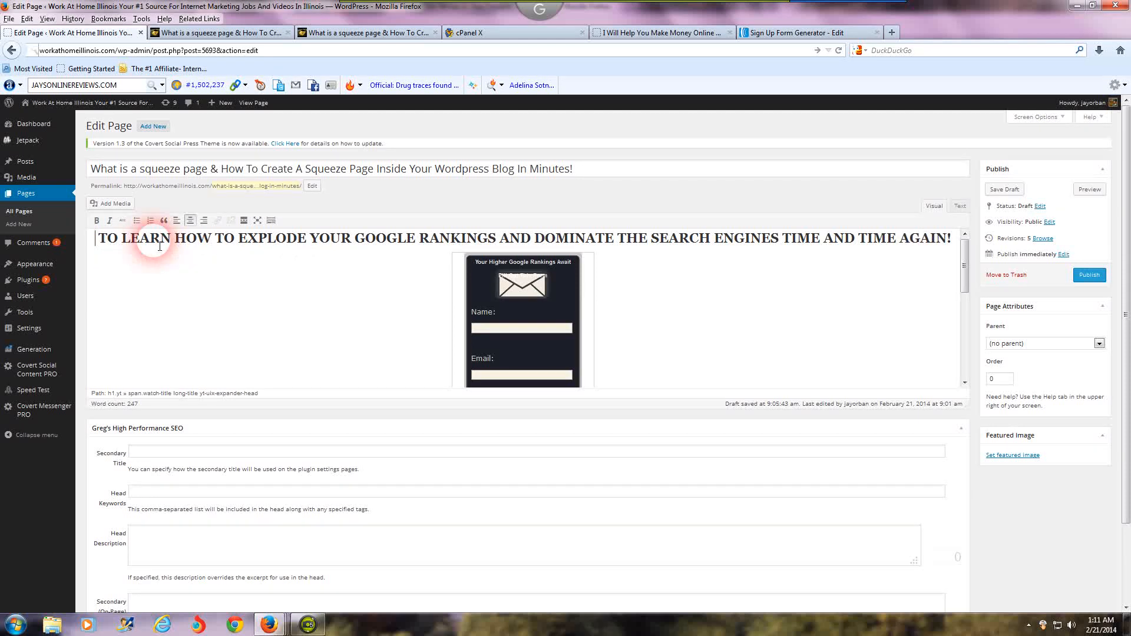
text(Sign)
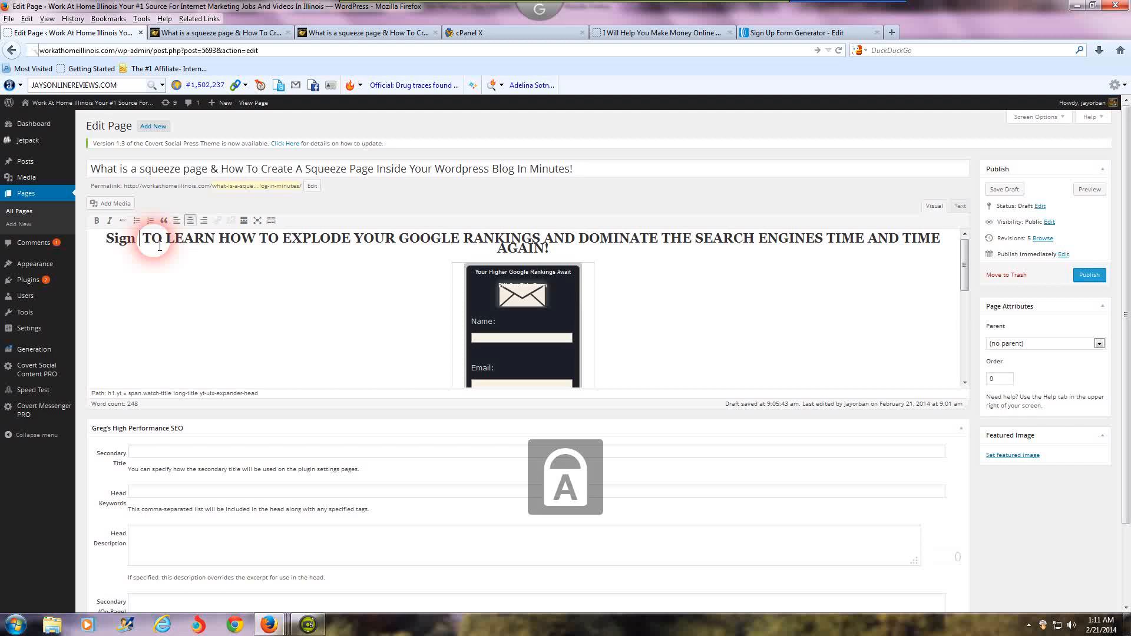
text(Up Here)
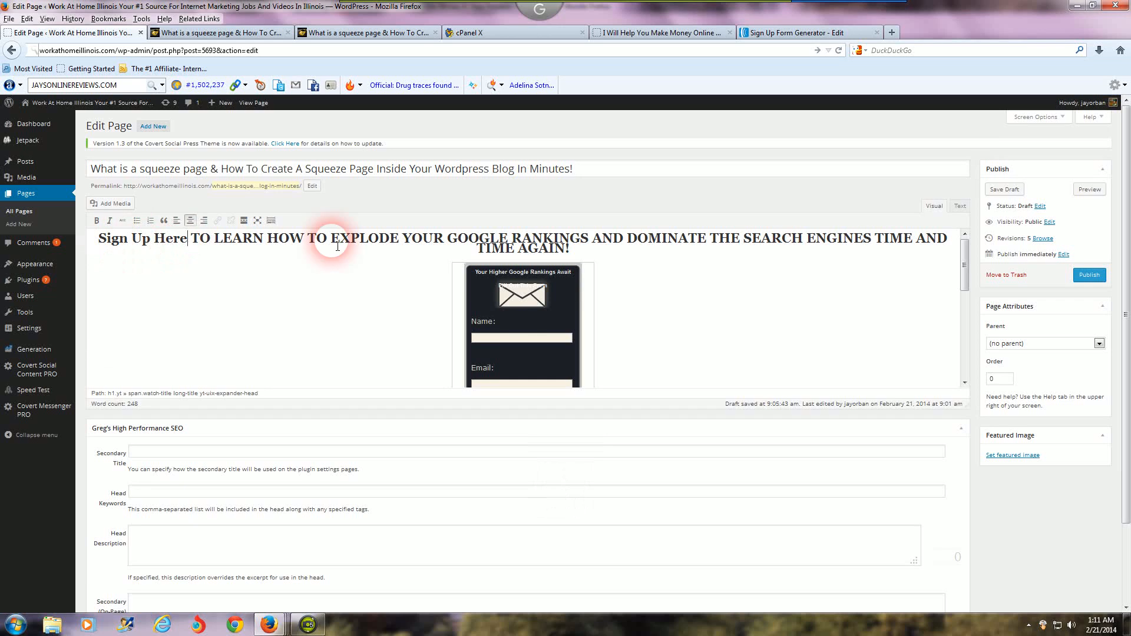
mouse_move(133, 249)
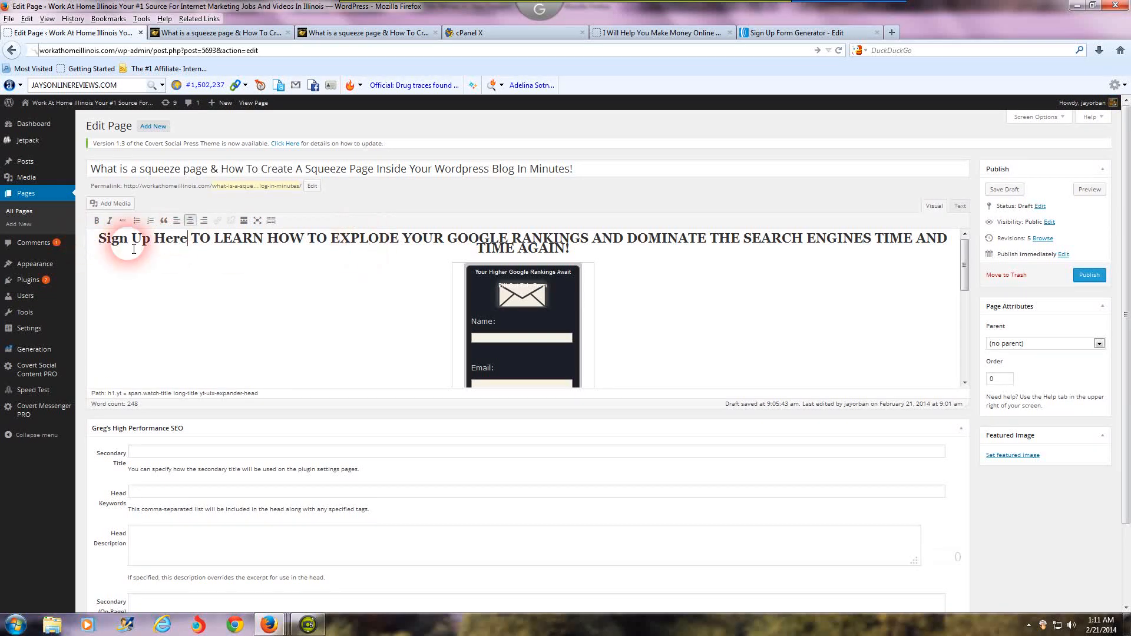
mouse_move(351, 280)
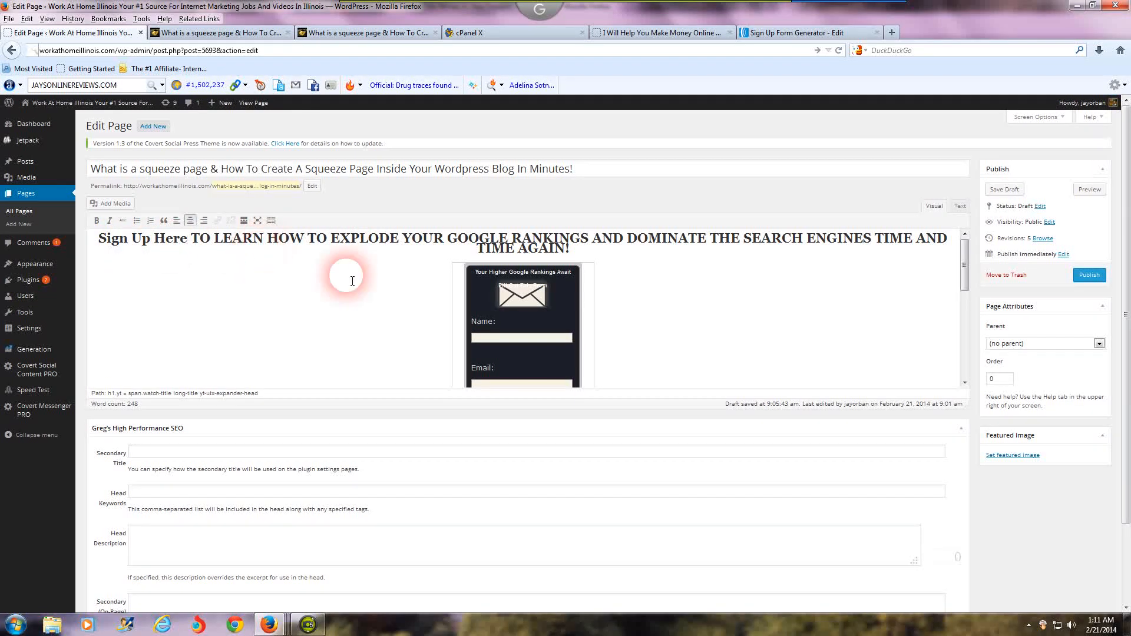
click(186, 238)
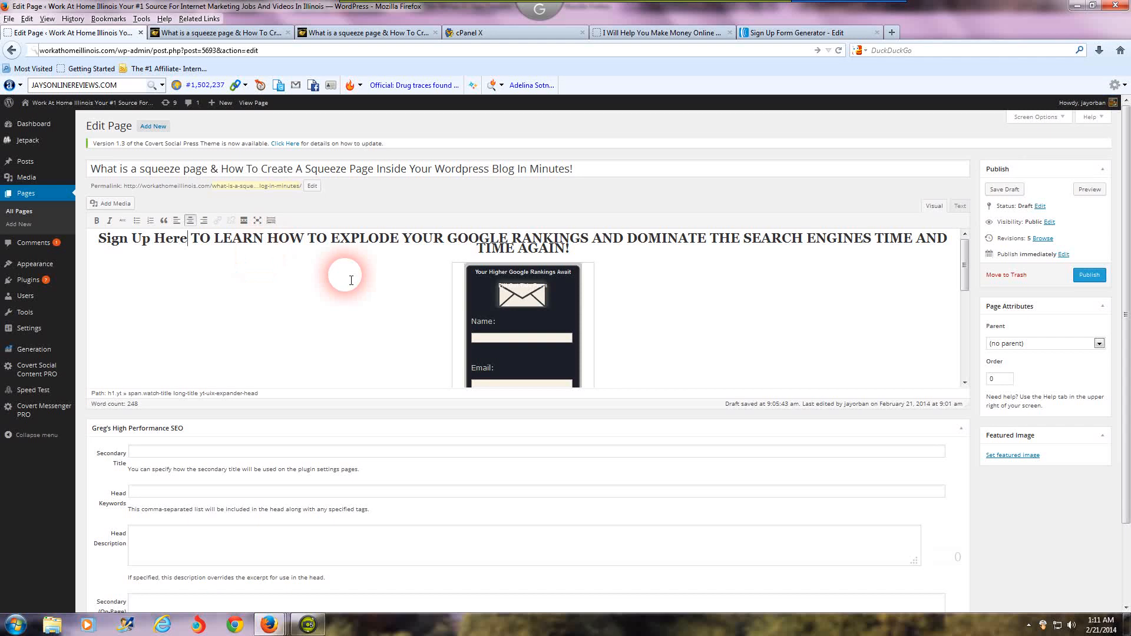
mouse_move(439, 272)
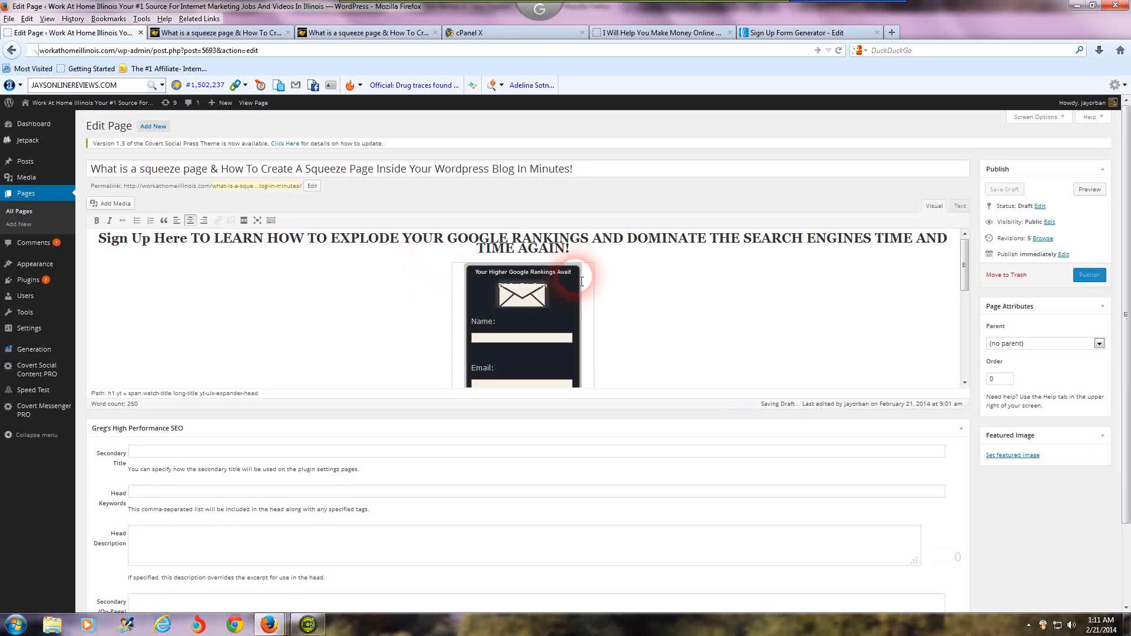
click(1004, 189)
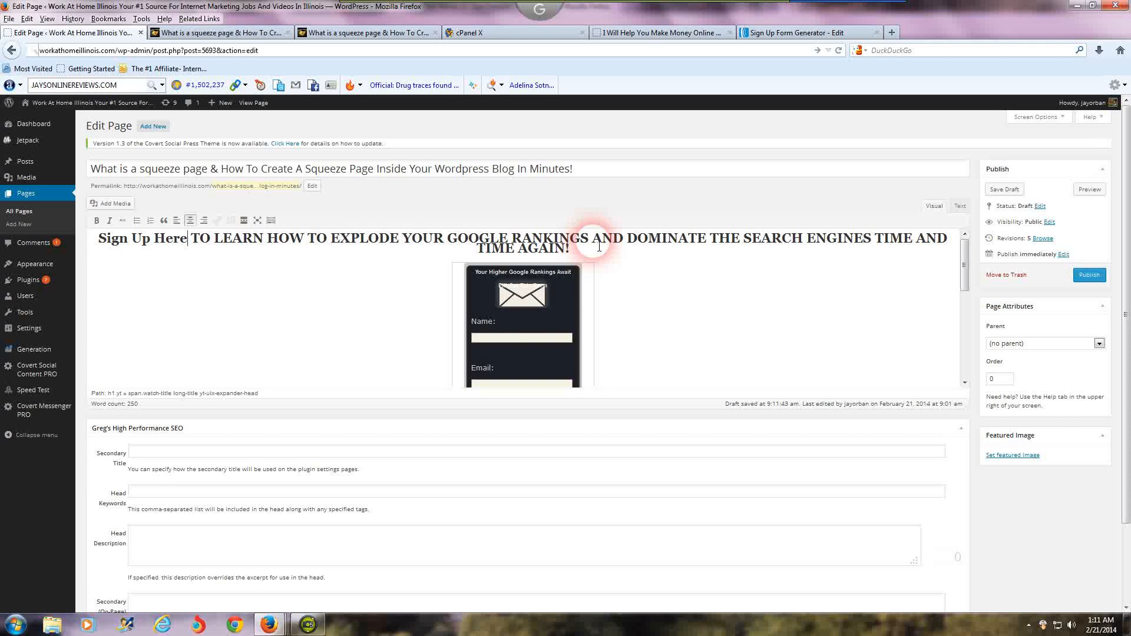
mouse_move(597, 357)
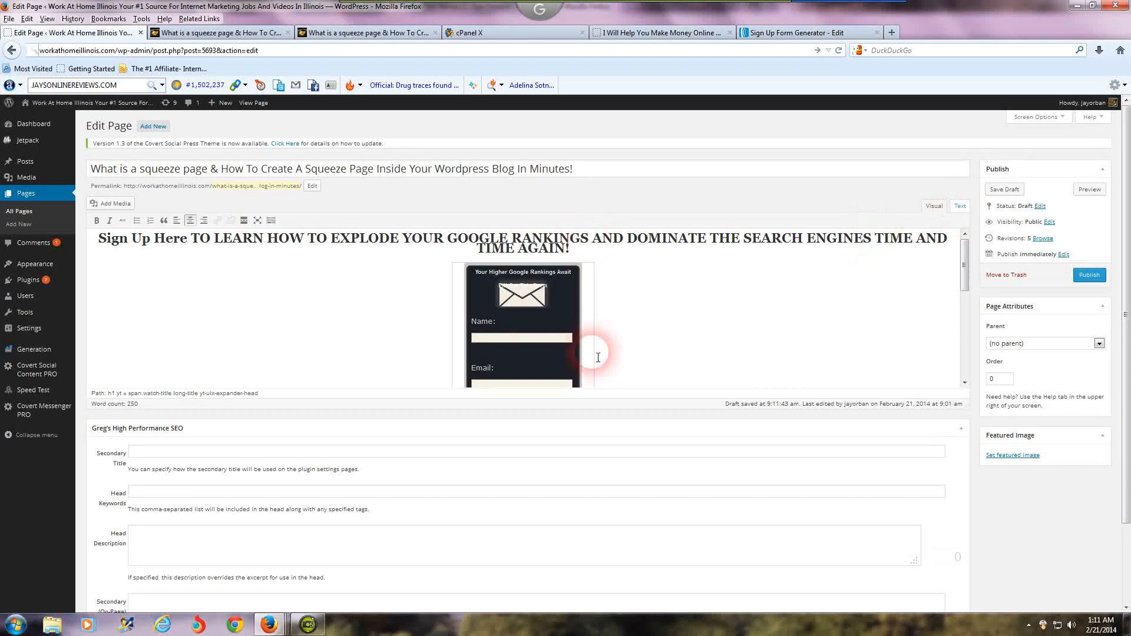
mouse_move(835, 280)
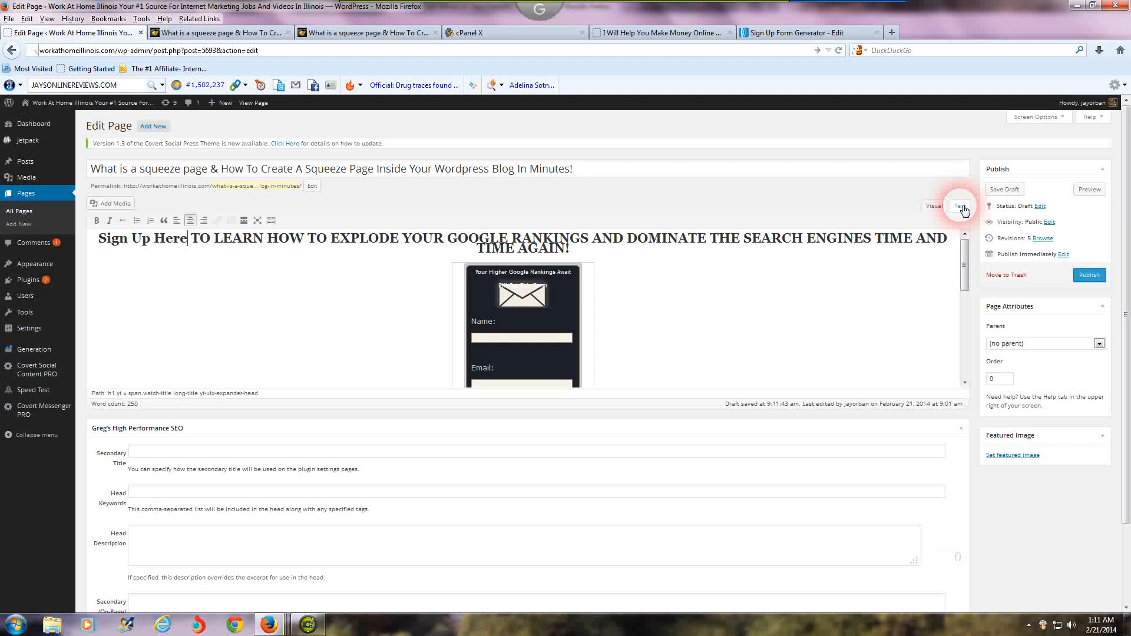
click(960, 206)
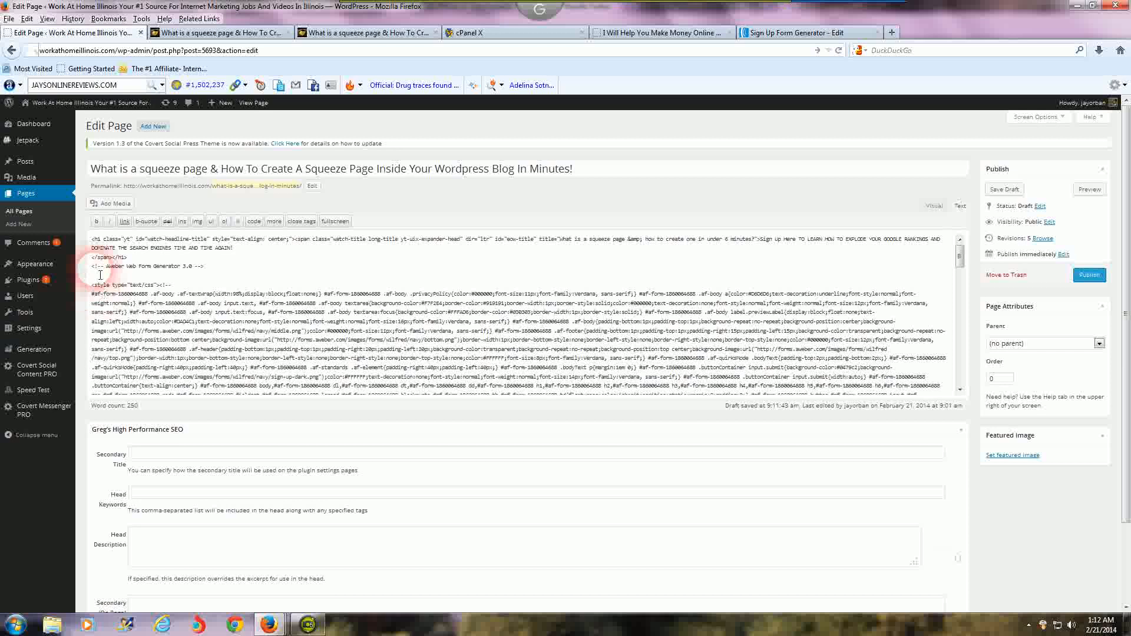
mouse_move(202, 277)
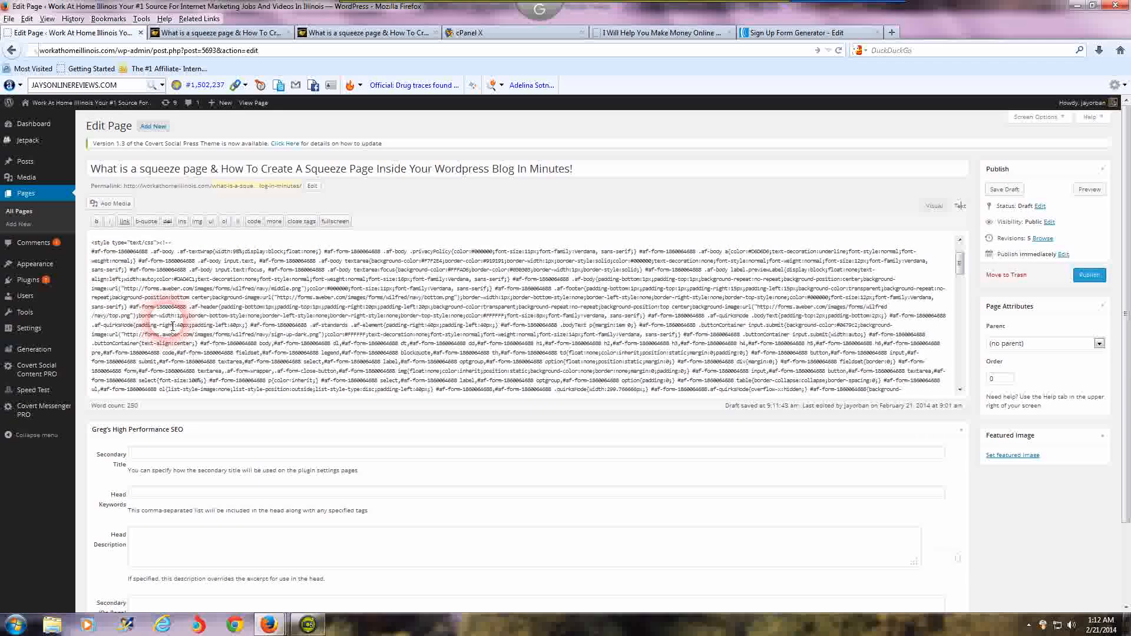
scroll(up, 3)
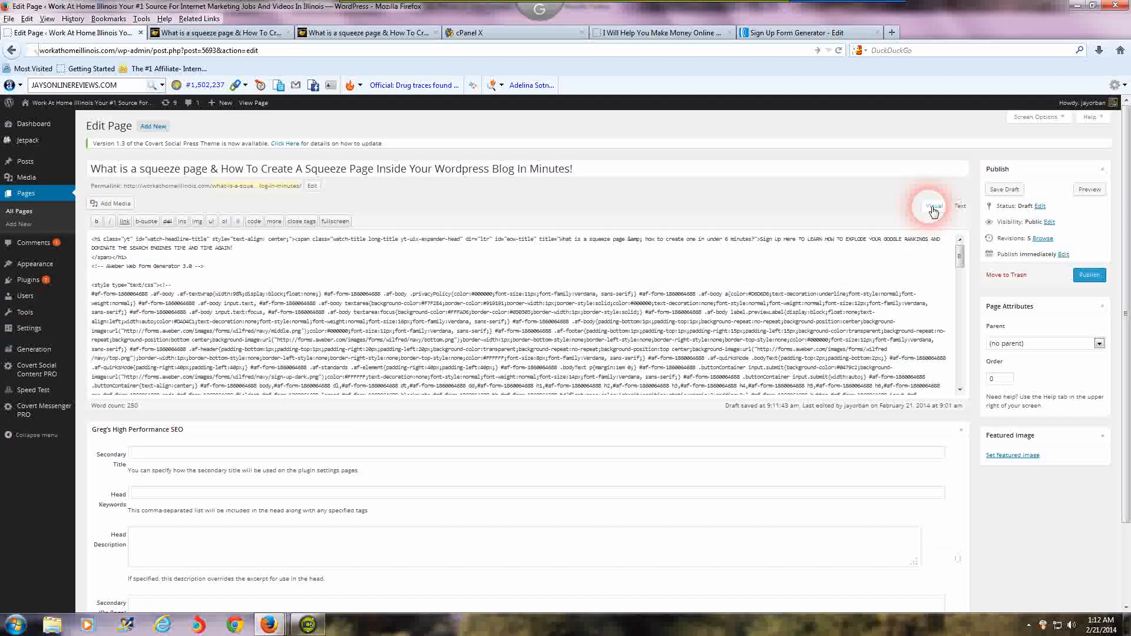
click(933, 206)
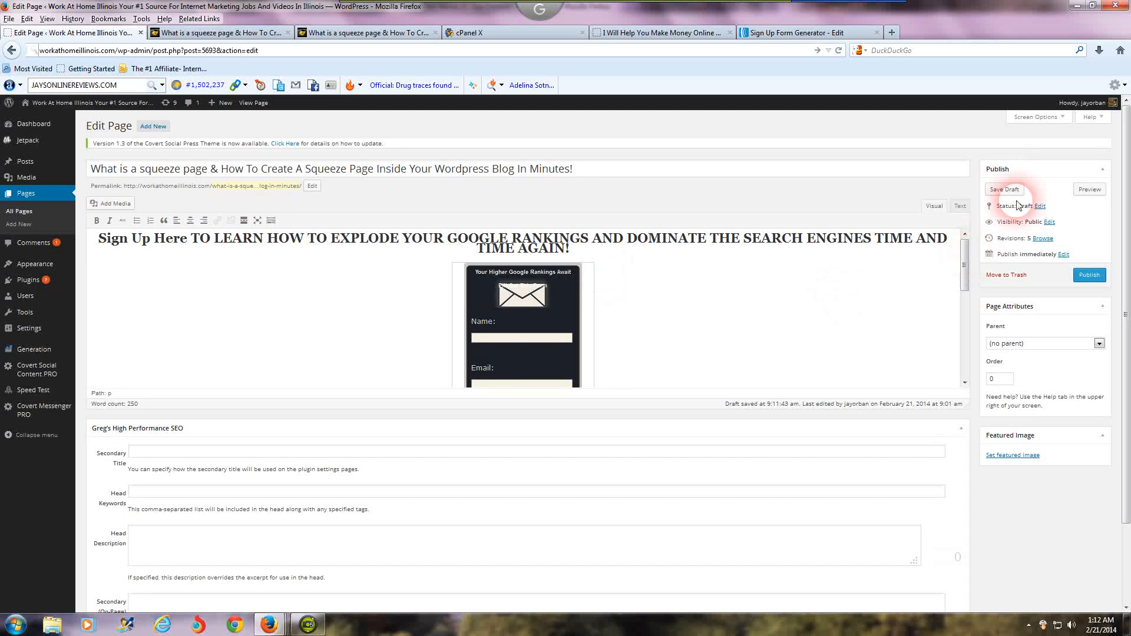
mouse_move(1005, 193)
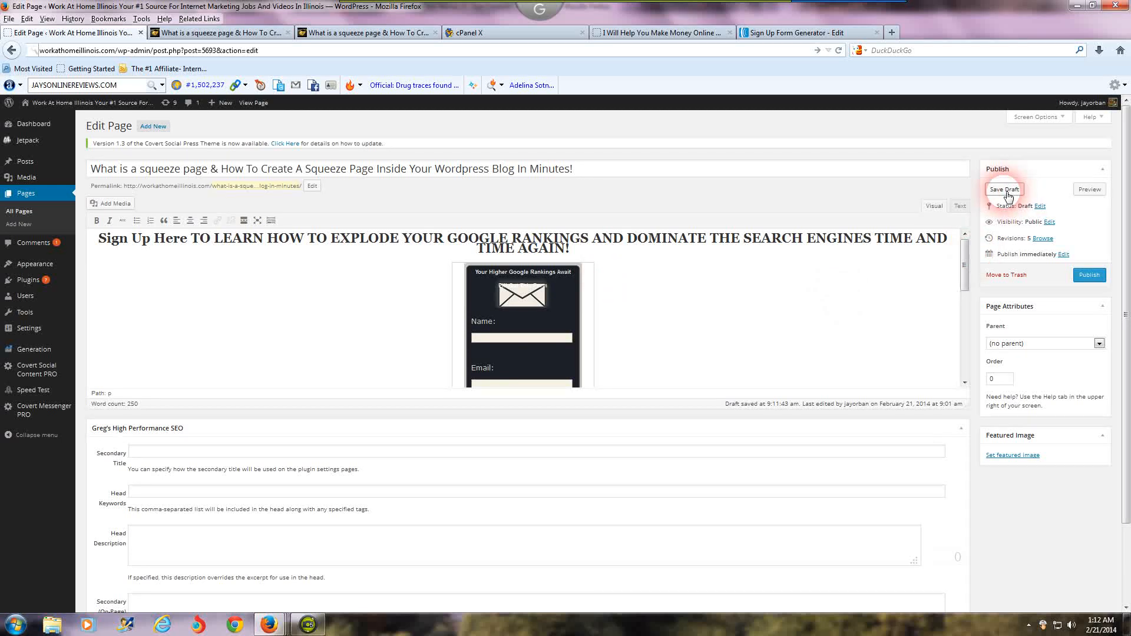
Save the squeeze page draft and open a preview of the updated page
click(1004, 189)
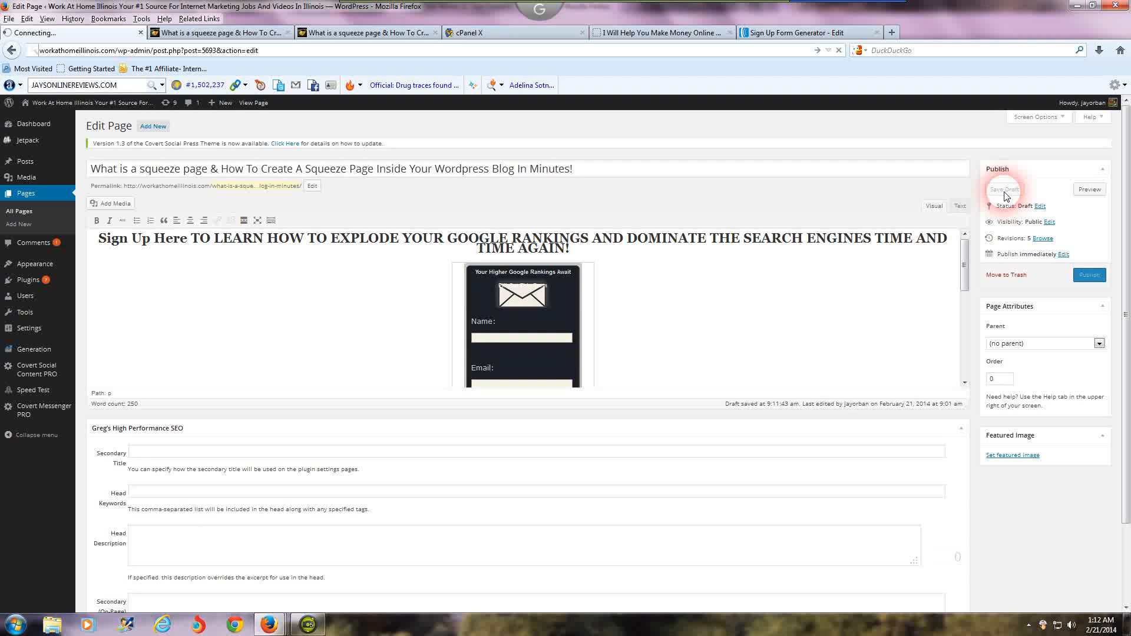
click(1005, 189)
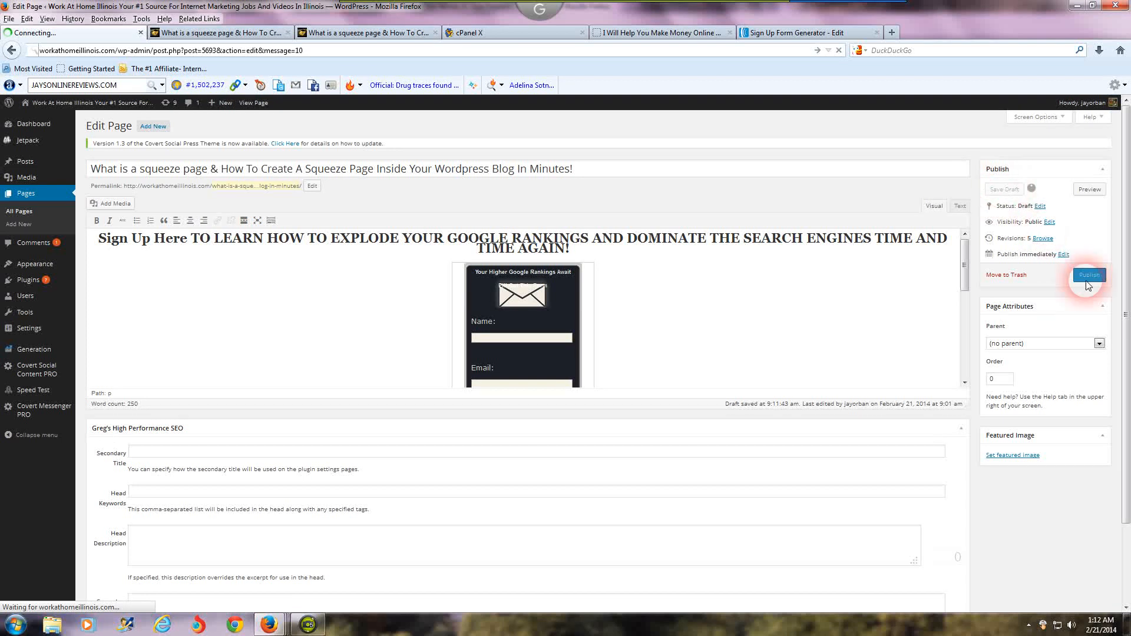
click(1089, 275)
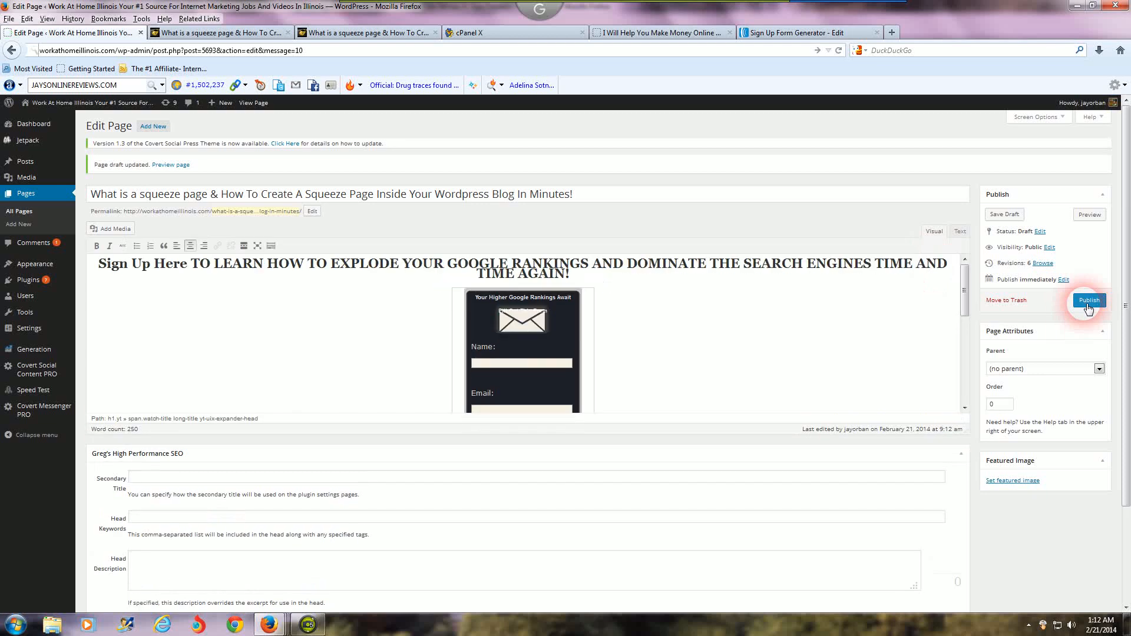
mouse_move(209, 181)
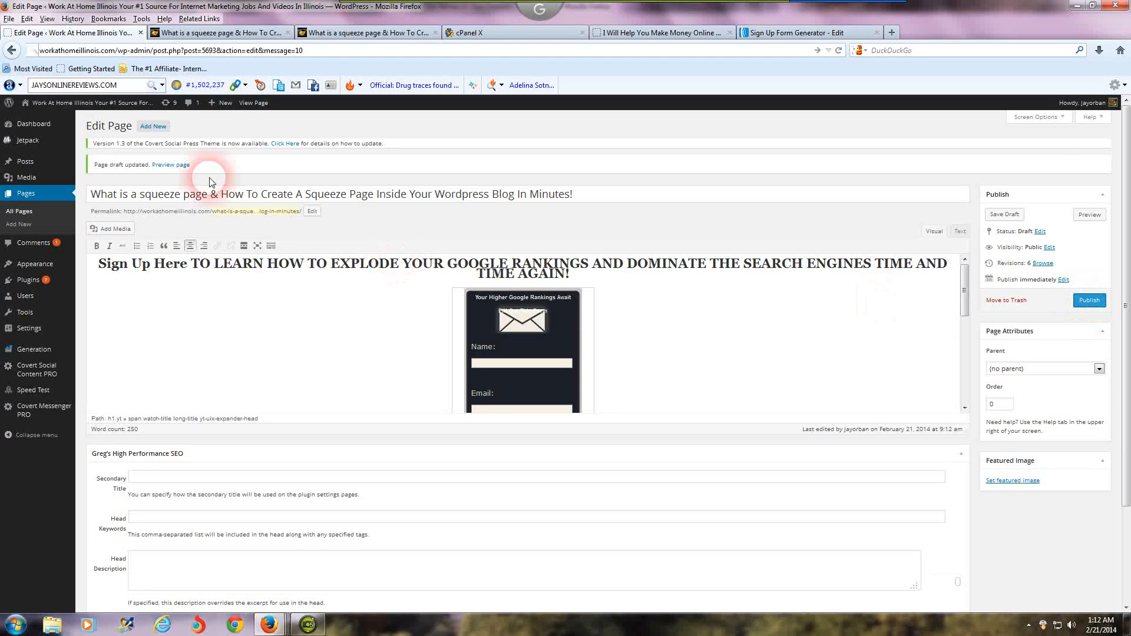
click(170, 164)
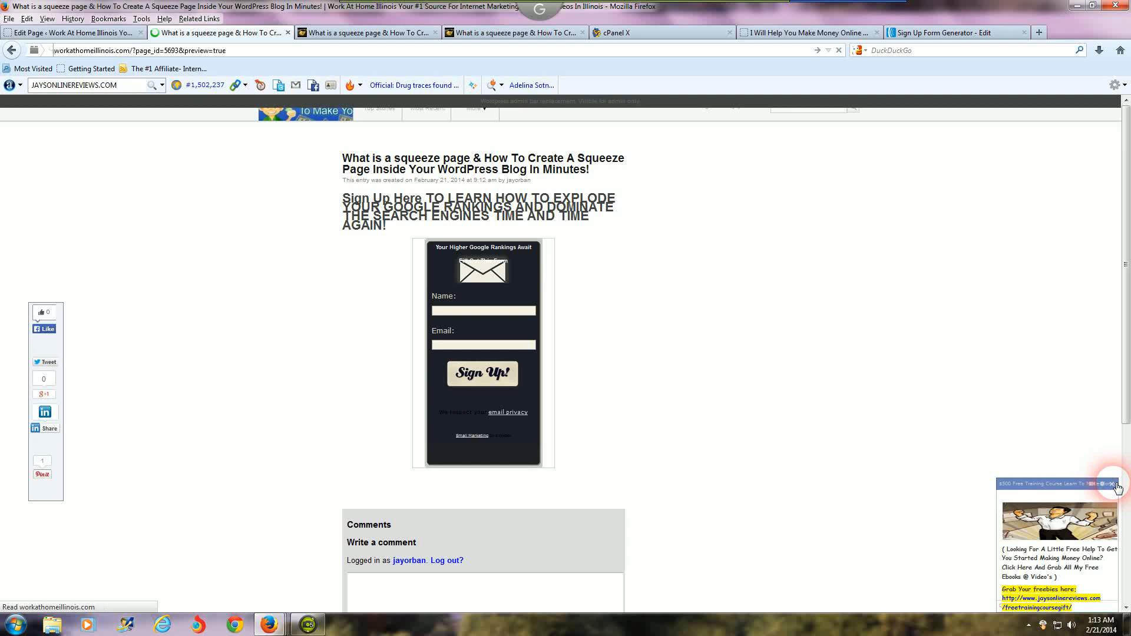
Check the preview's 'Sign Up Here' heading and Name and Email fields, then return to the editor
click(1118, 489)
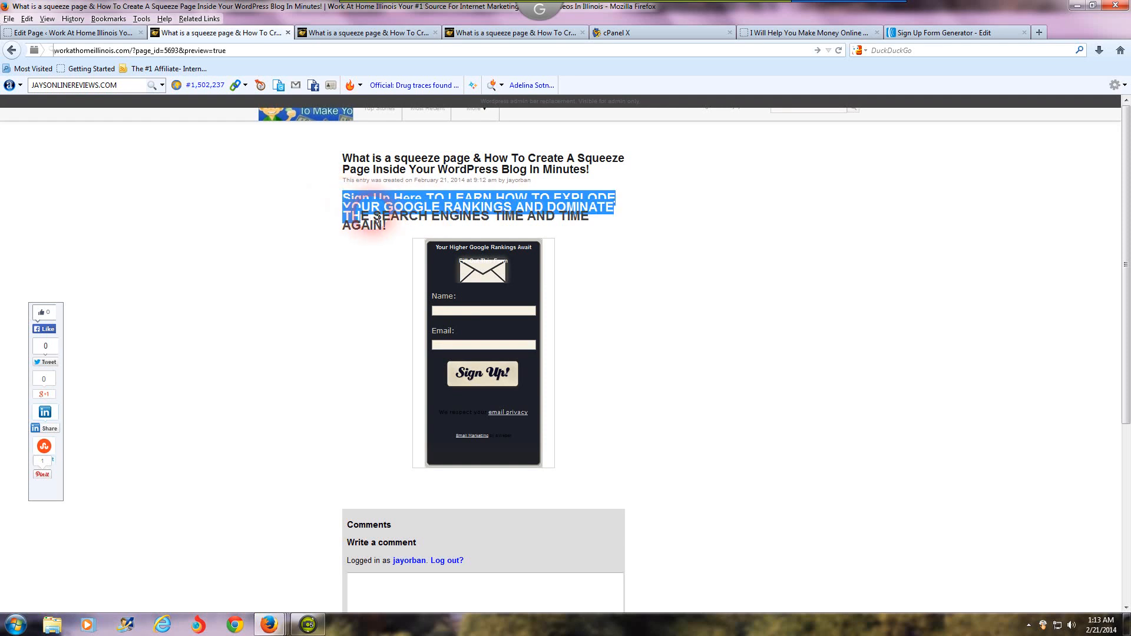
click(472, 307)
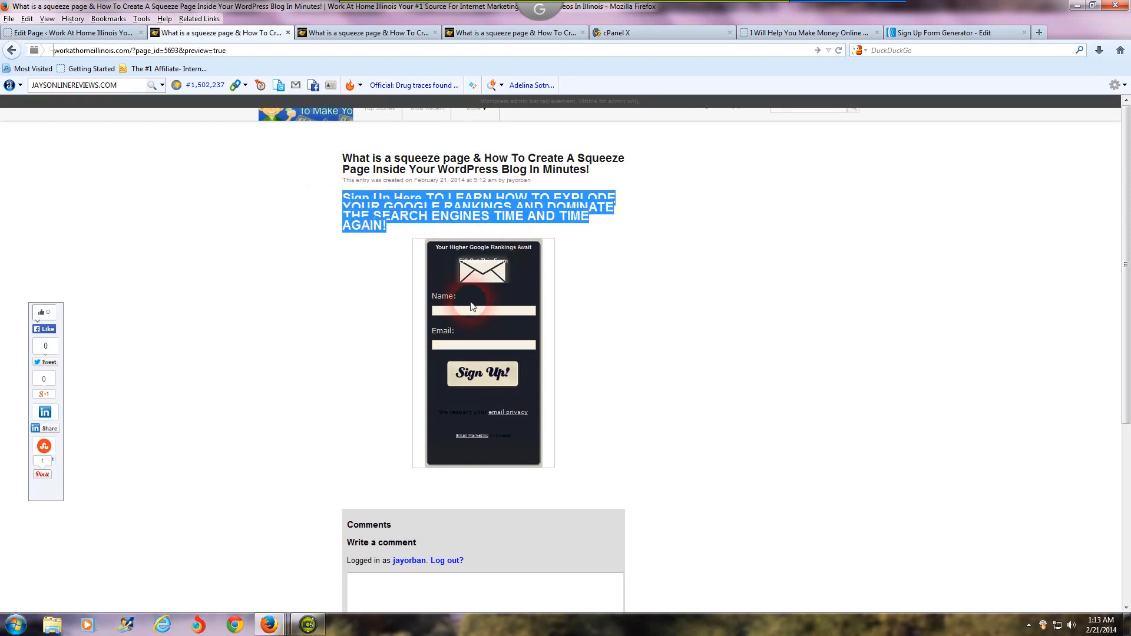
click(483, 311)
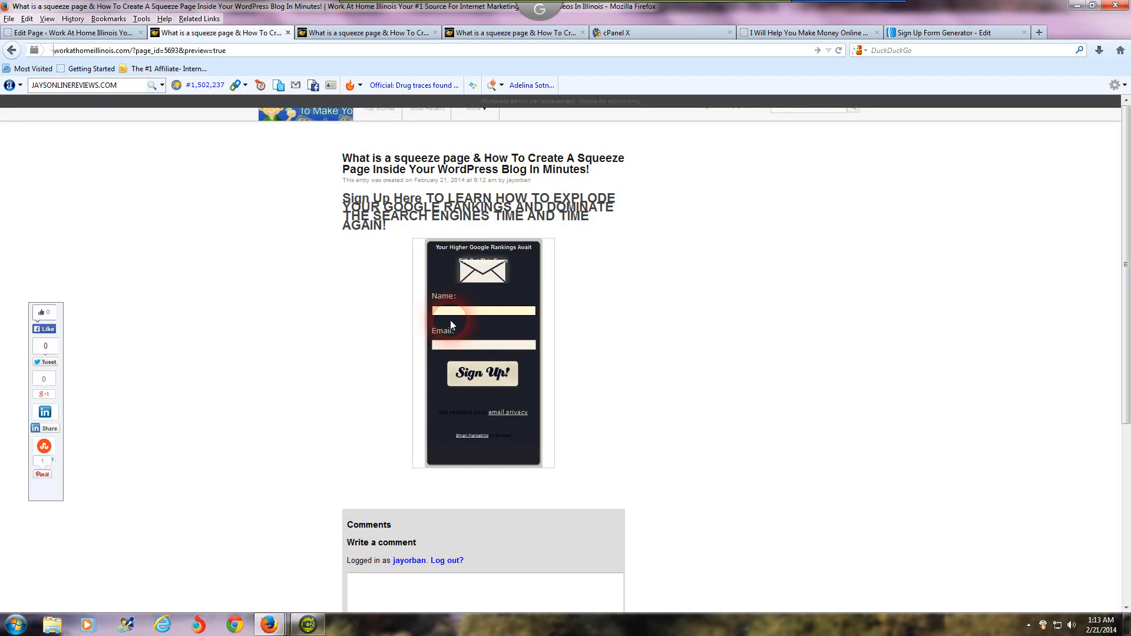
click(483, 344)
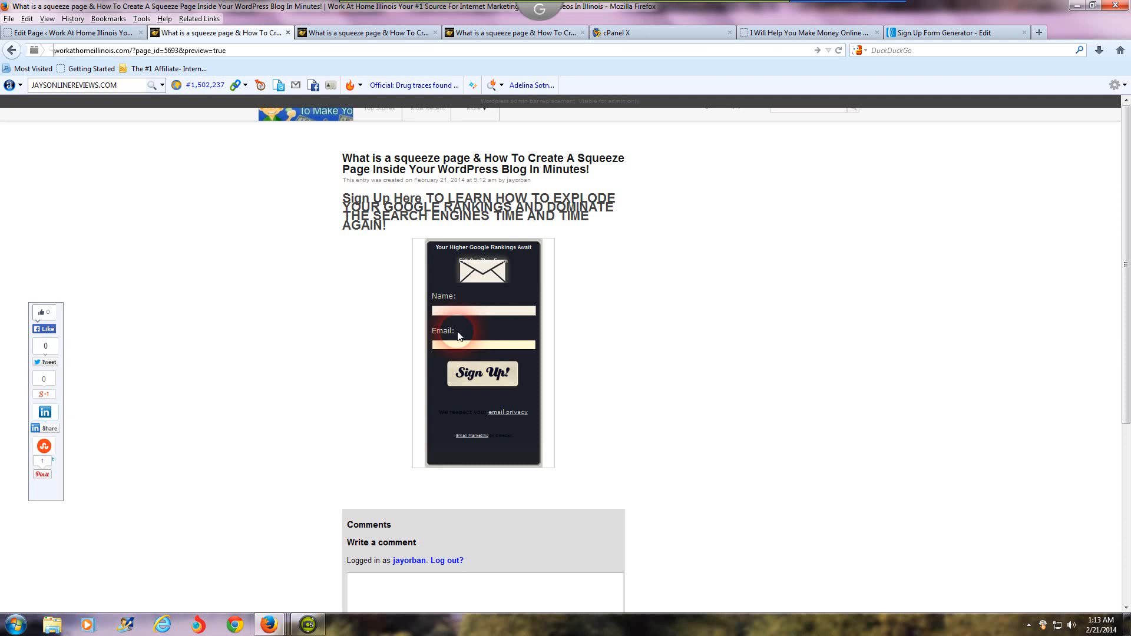
click(484, 344)
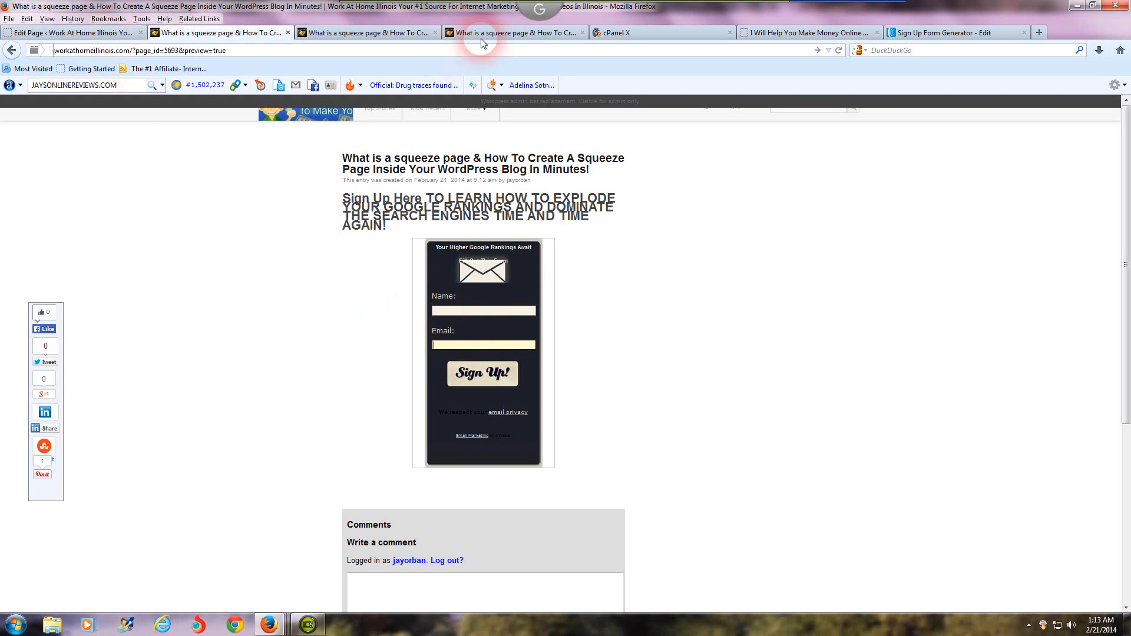
mouse_move(73, 70)
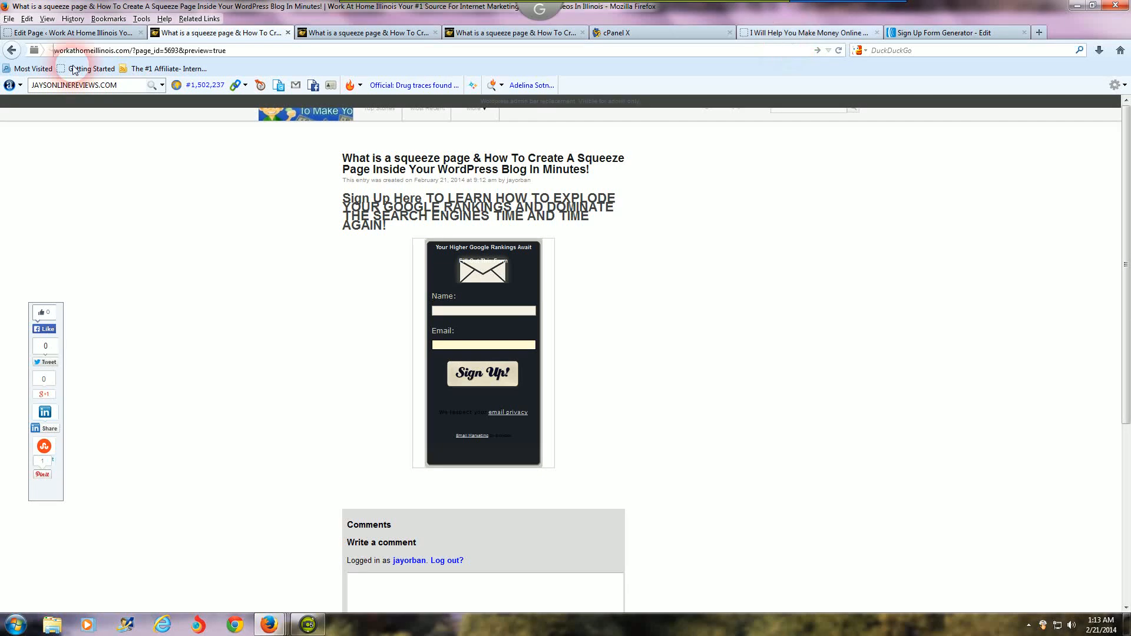
click(72, 32)
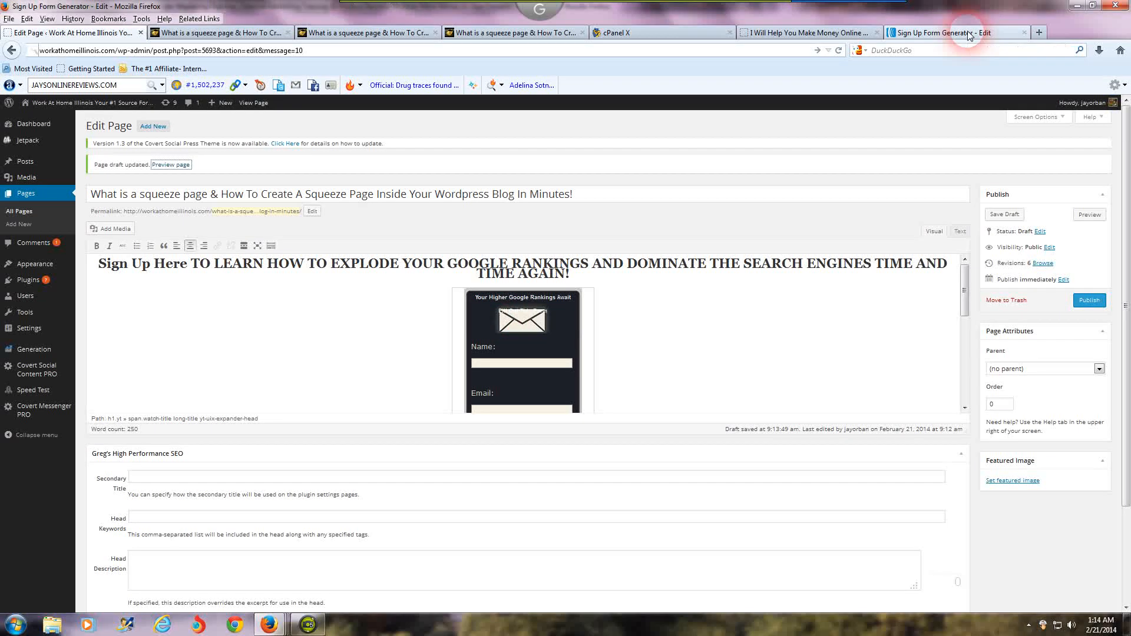
Copy AWeber's JavaScript snippet version of the form code and go back to WordPress
click(959, 33)
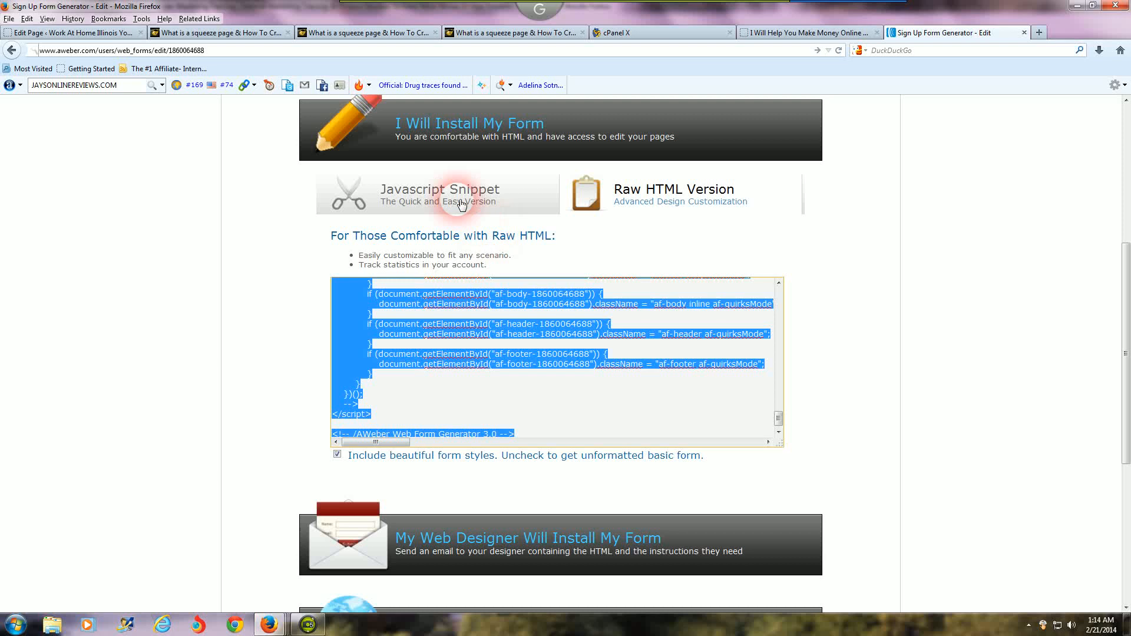
click(438, 195)
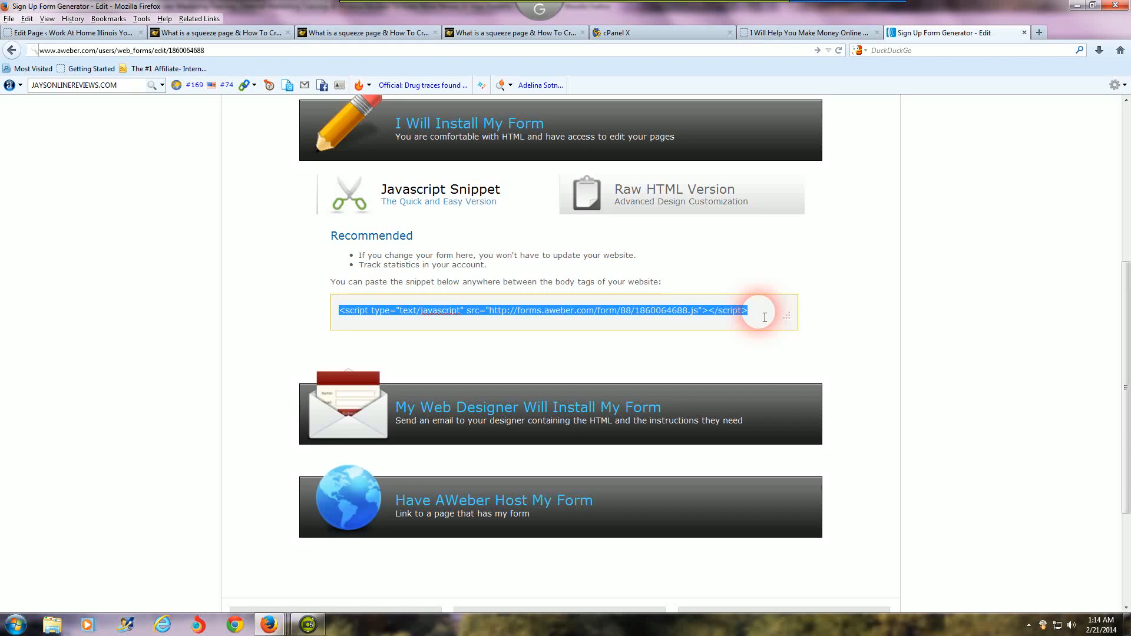
right_click(739, 310)
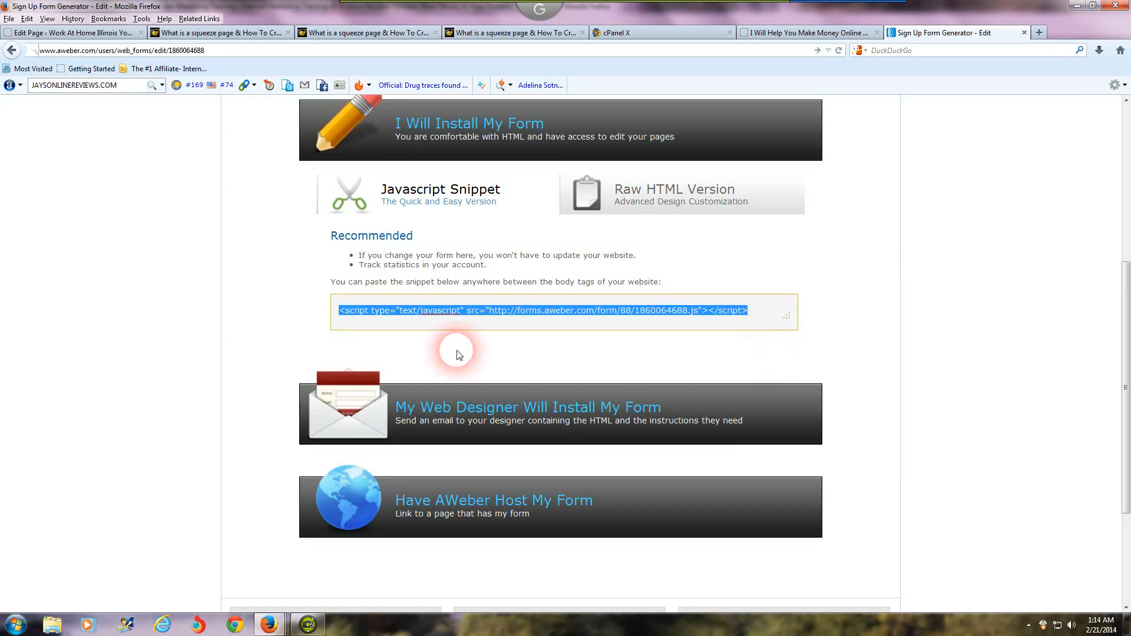
mouse_move(76, 32)
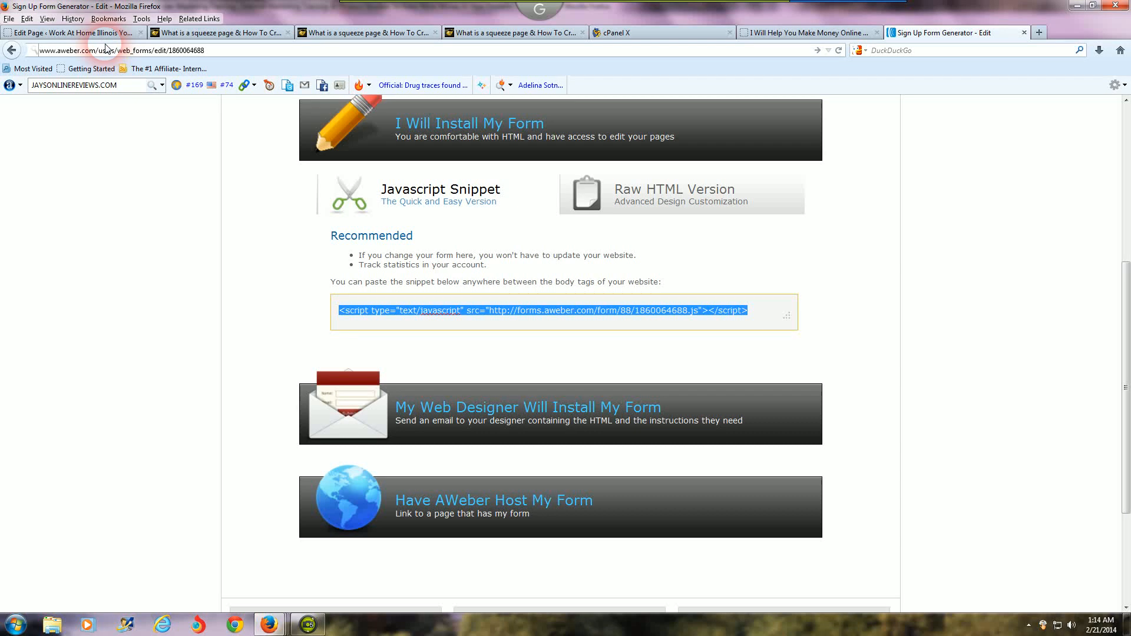
click(71, 33)
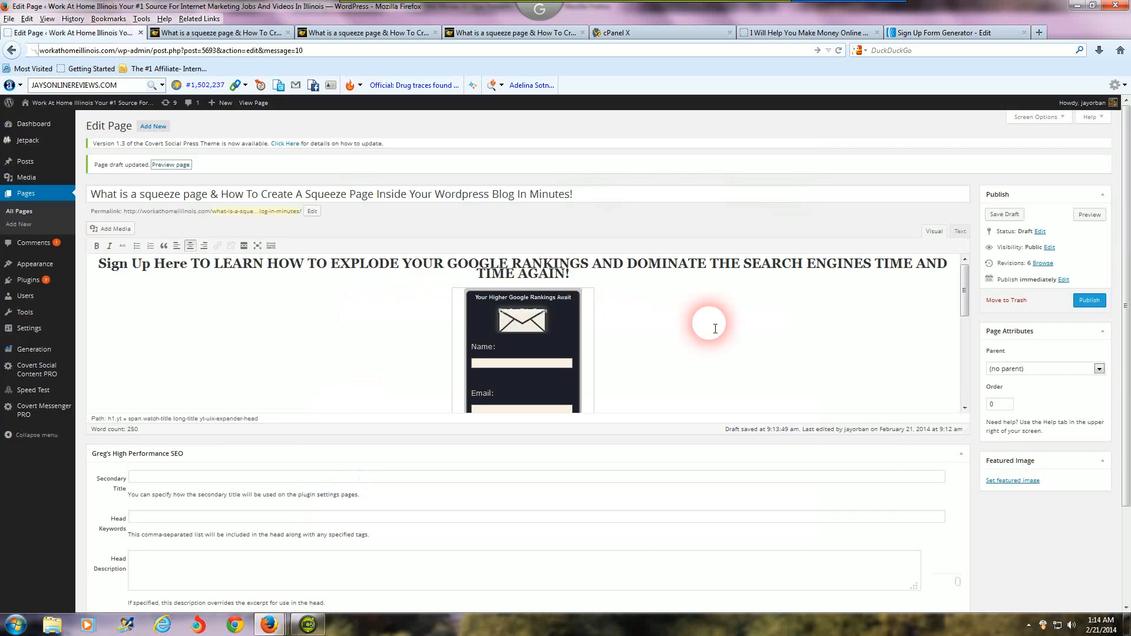
mouse_move(35, 264)
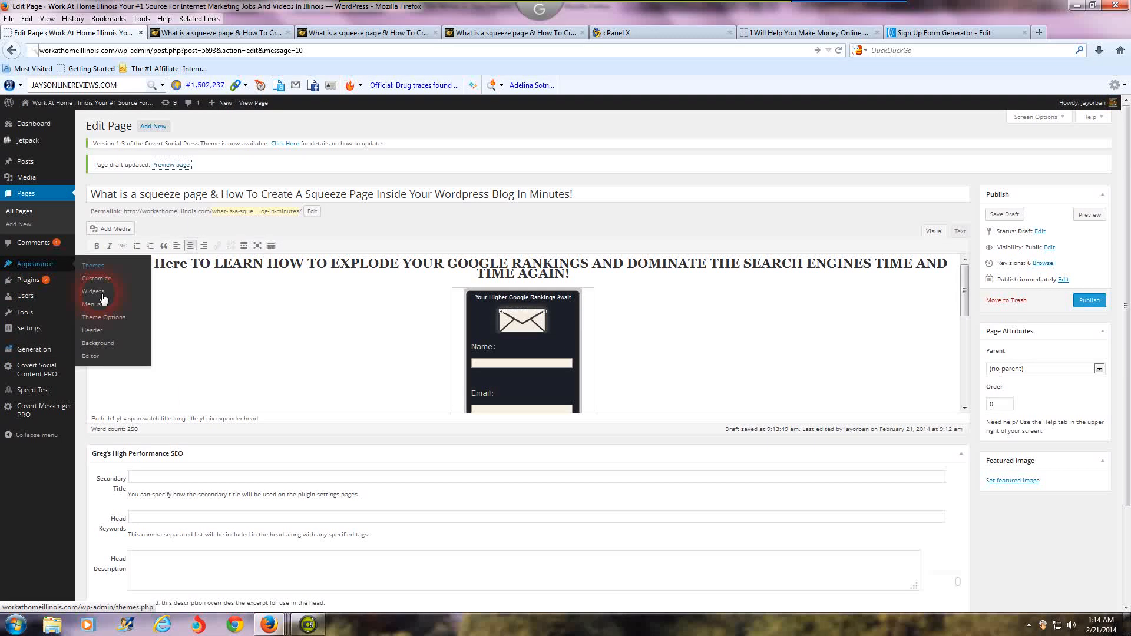
Paste the AWeber JavaScript snippet into the Main Sidebar Text widget and save it
click(92, 292)
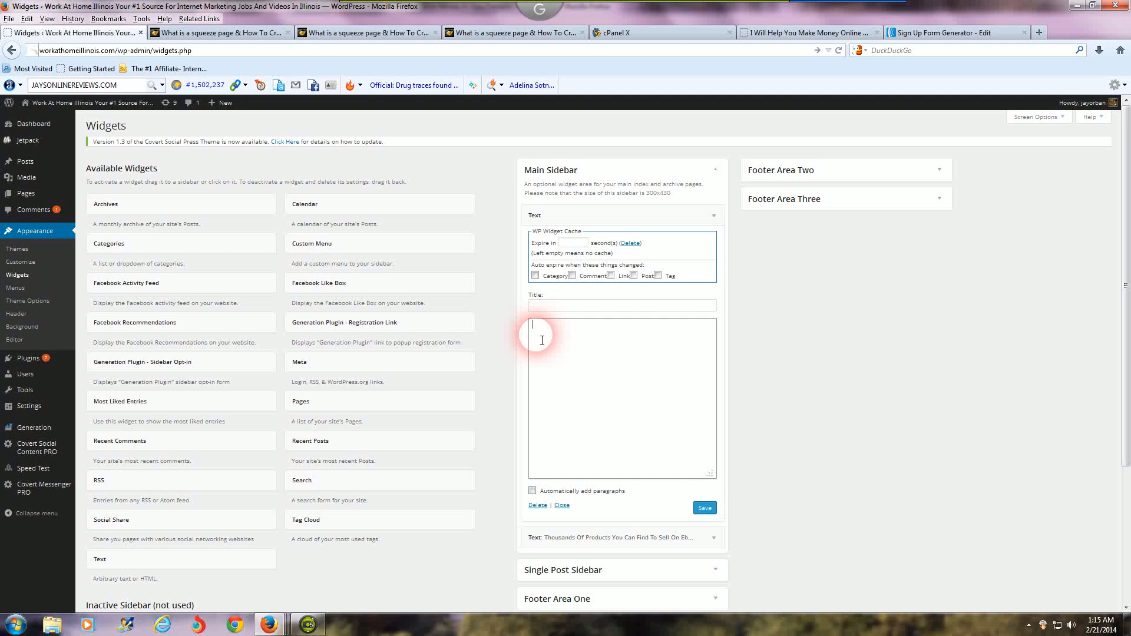
right_click(537, 340)
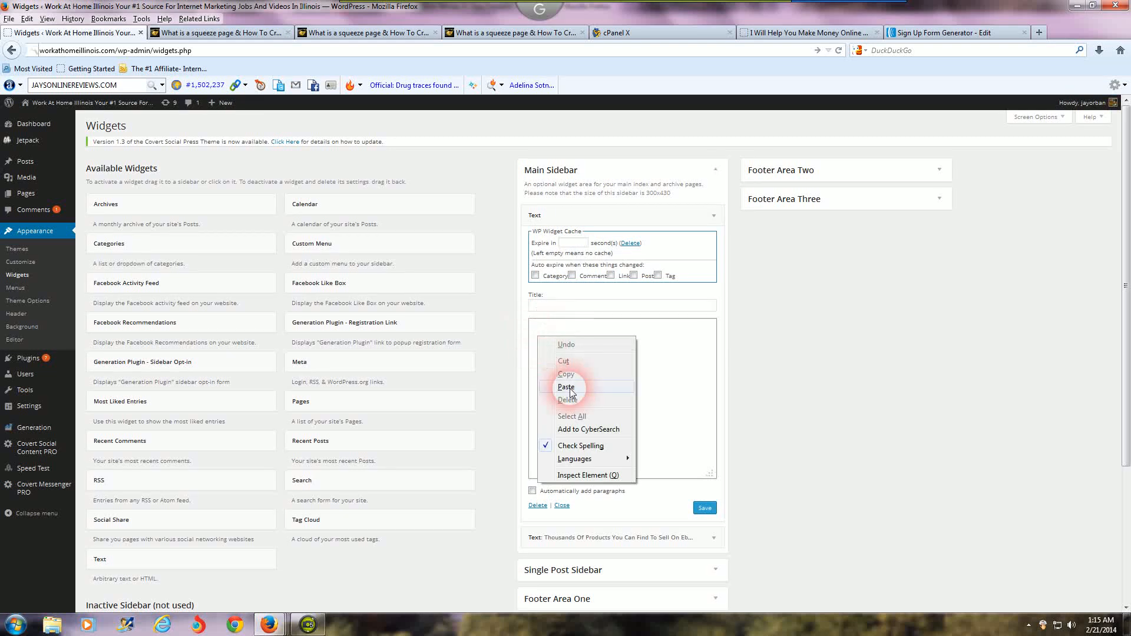
click(567, 387)
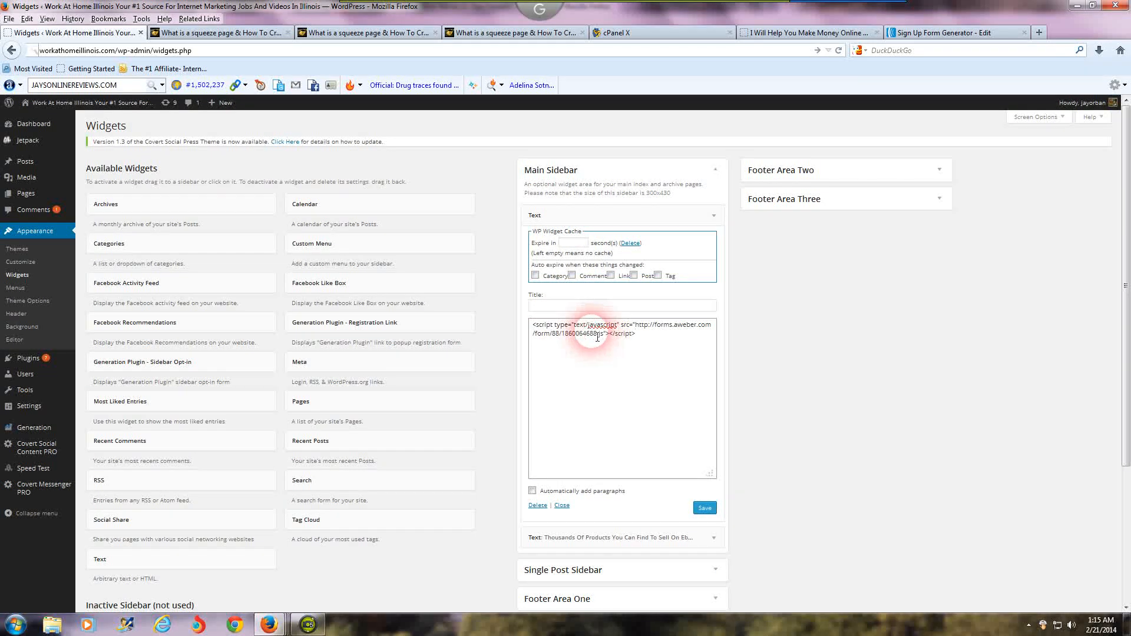
click(622, 305)
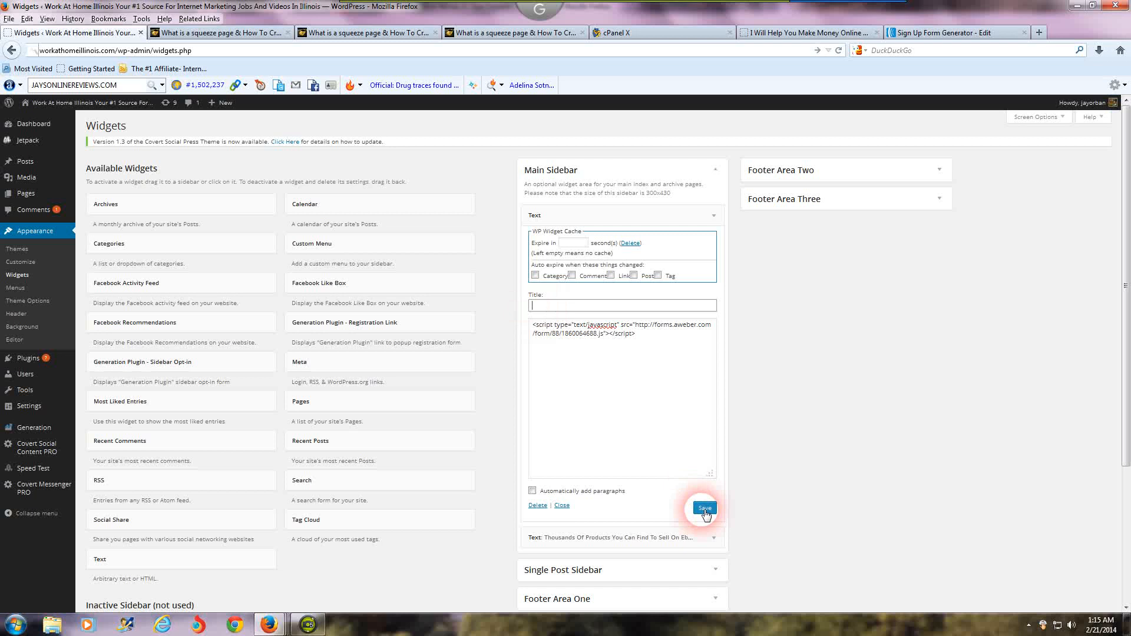
click(704, 508)
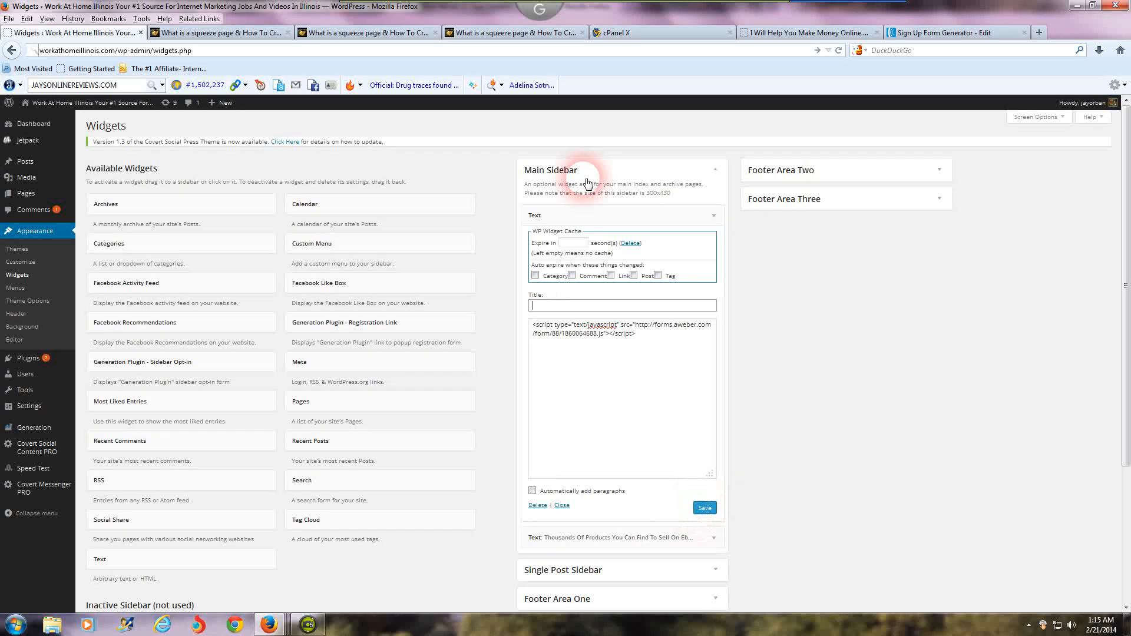
mouse_move(595, 359)
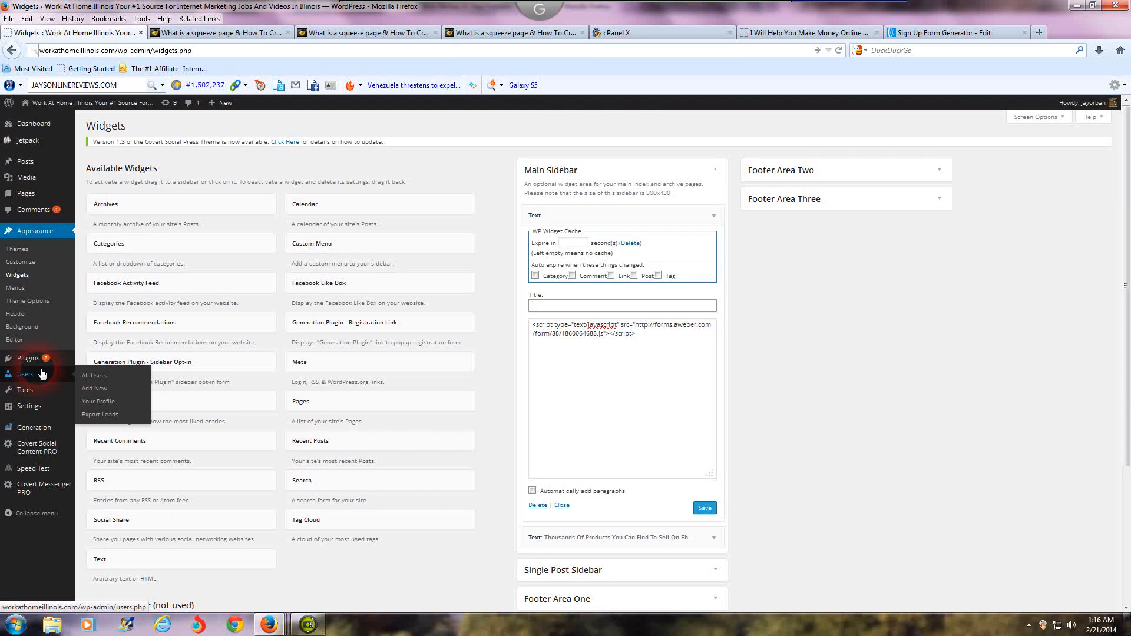
click(622, 306)
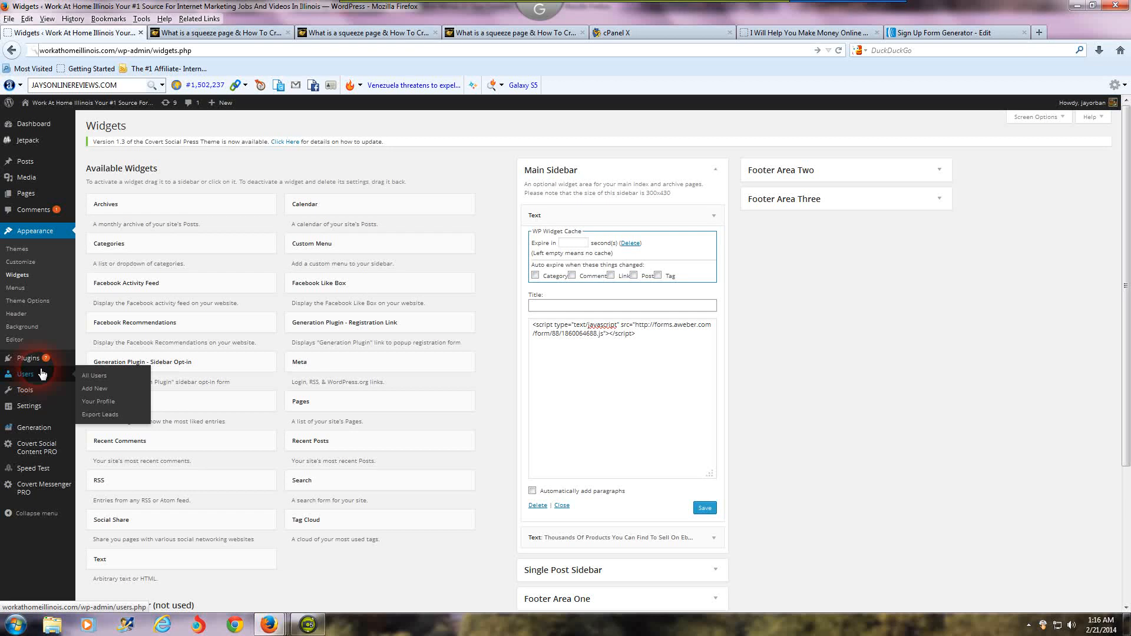
click(620, 305)
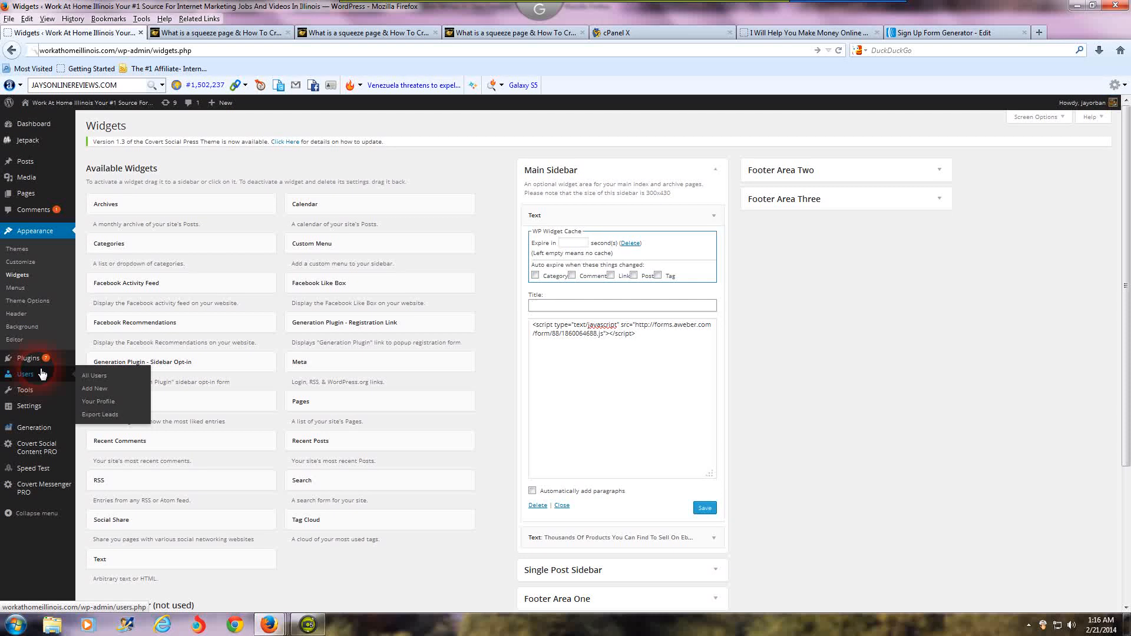
click(620, 306)
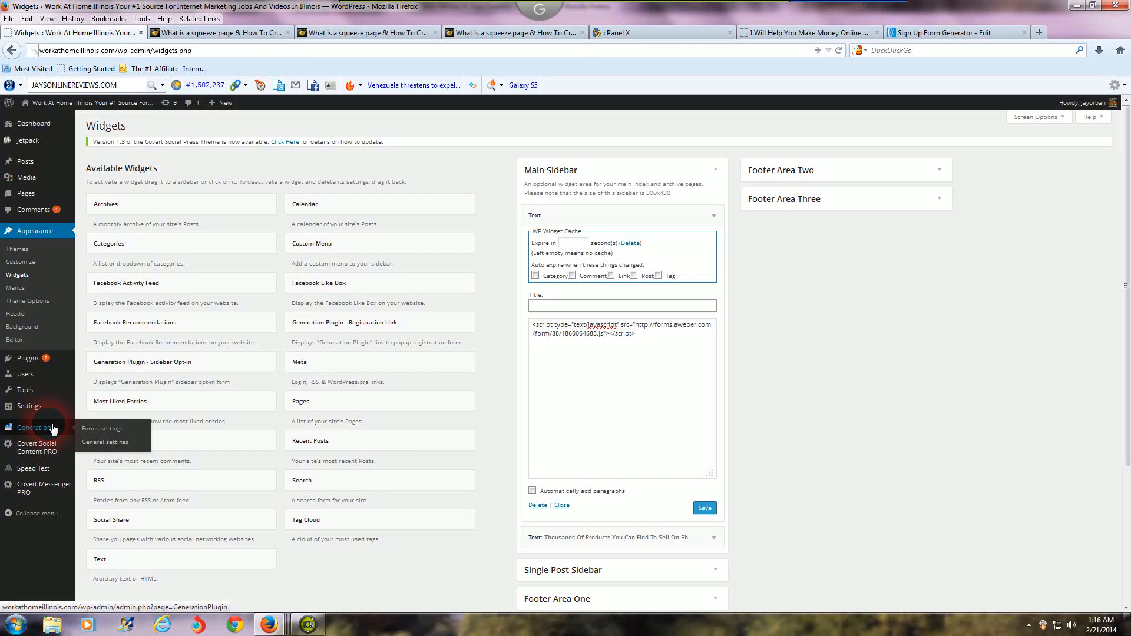
click(620, 305)
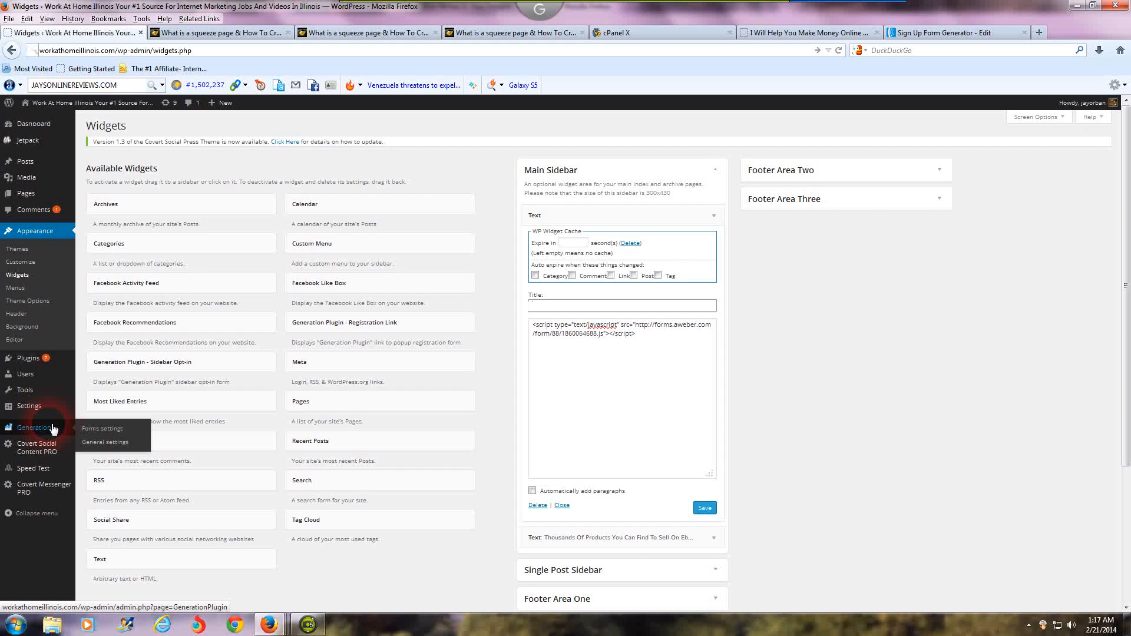
click(521, 445)
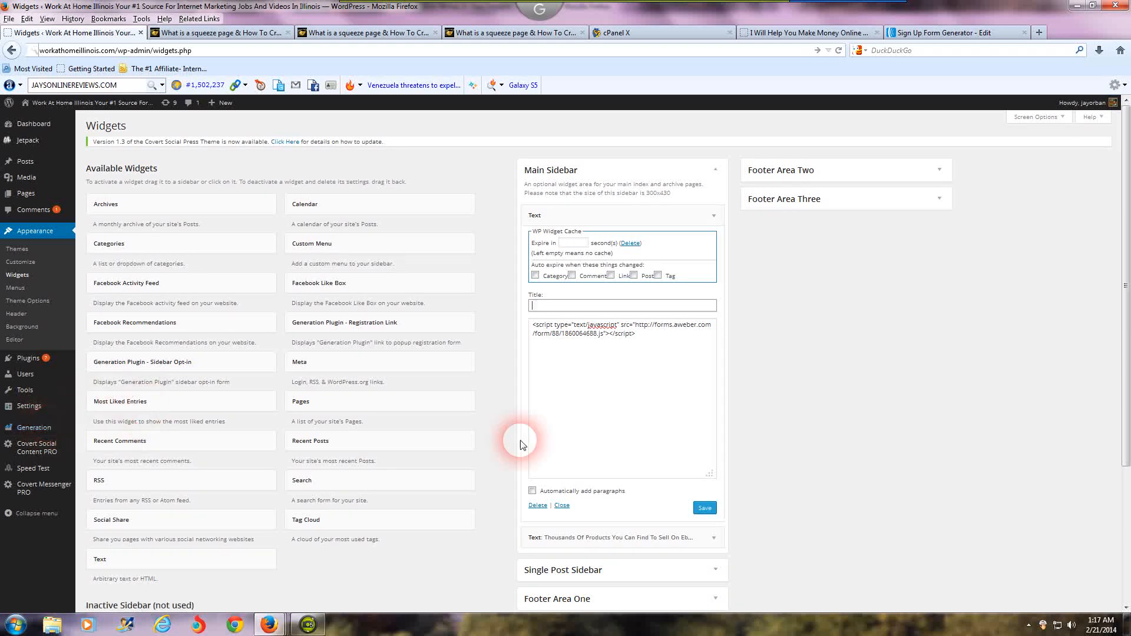
mouse_move(852, 466)
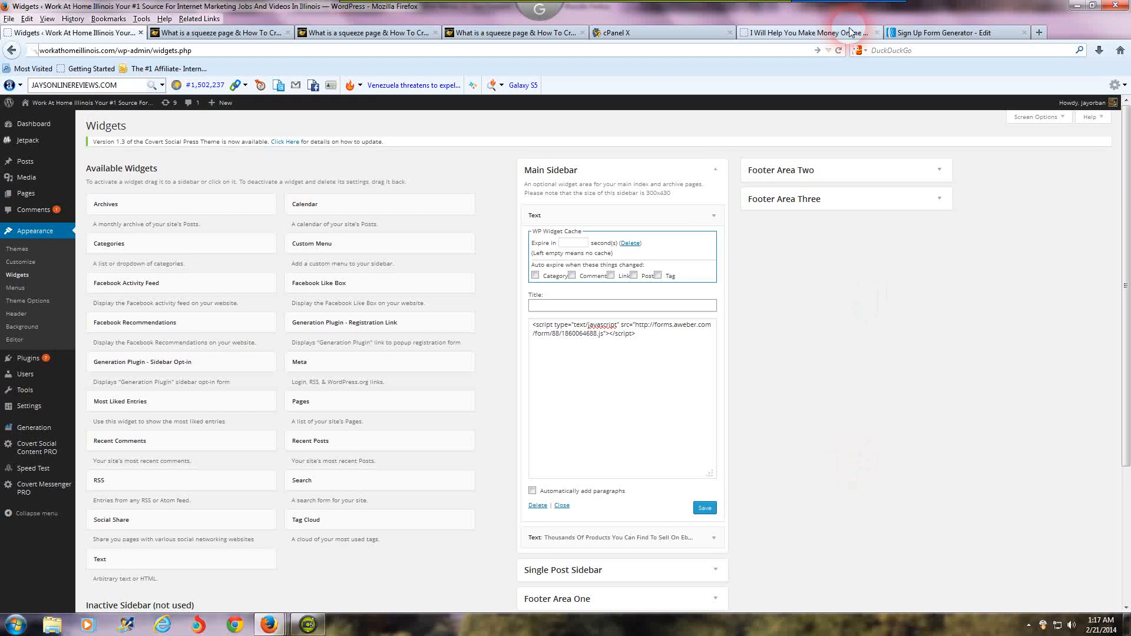
mouse_move(808, 32)
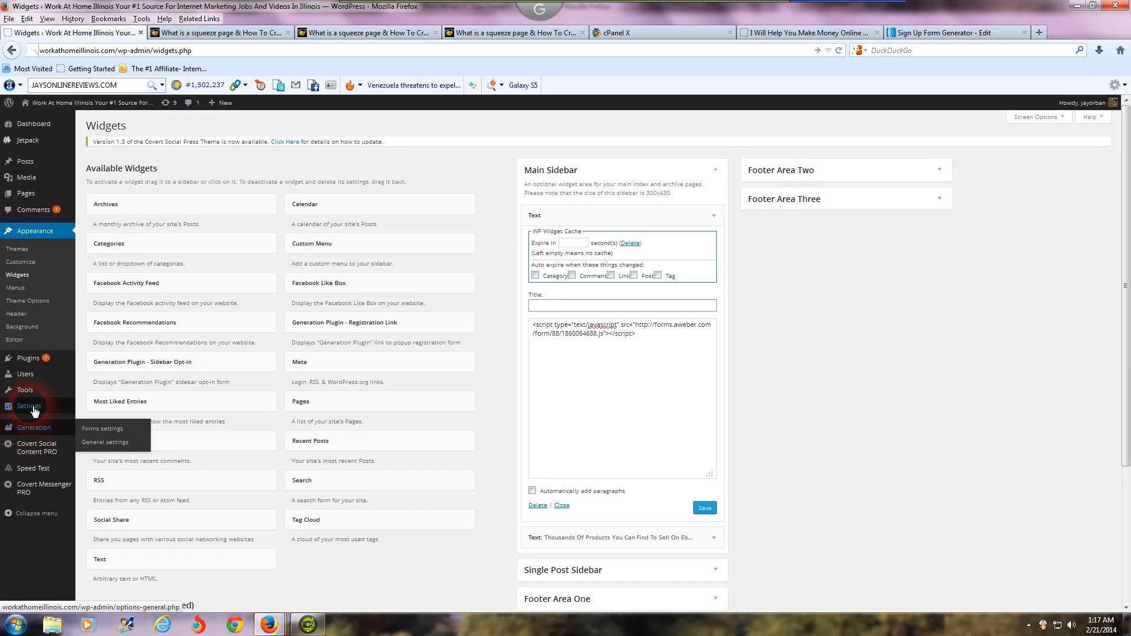
click(28, 406)
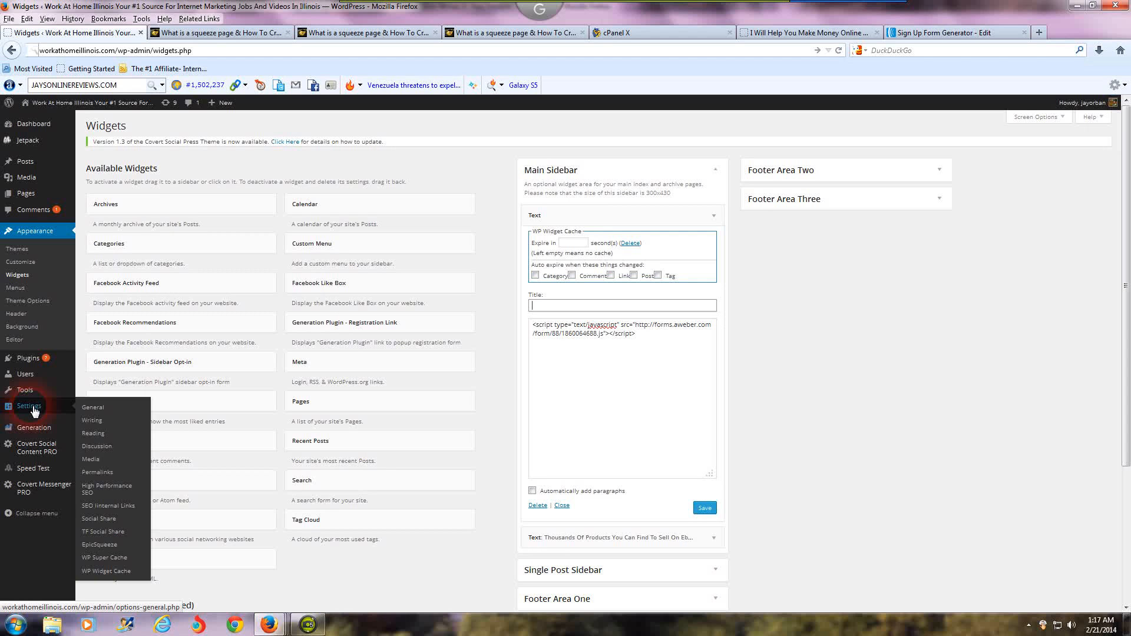
mouse_move(21, 261)
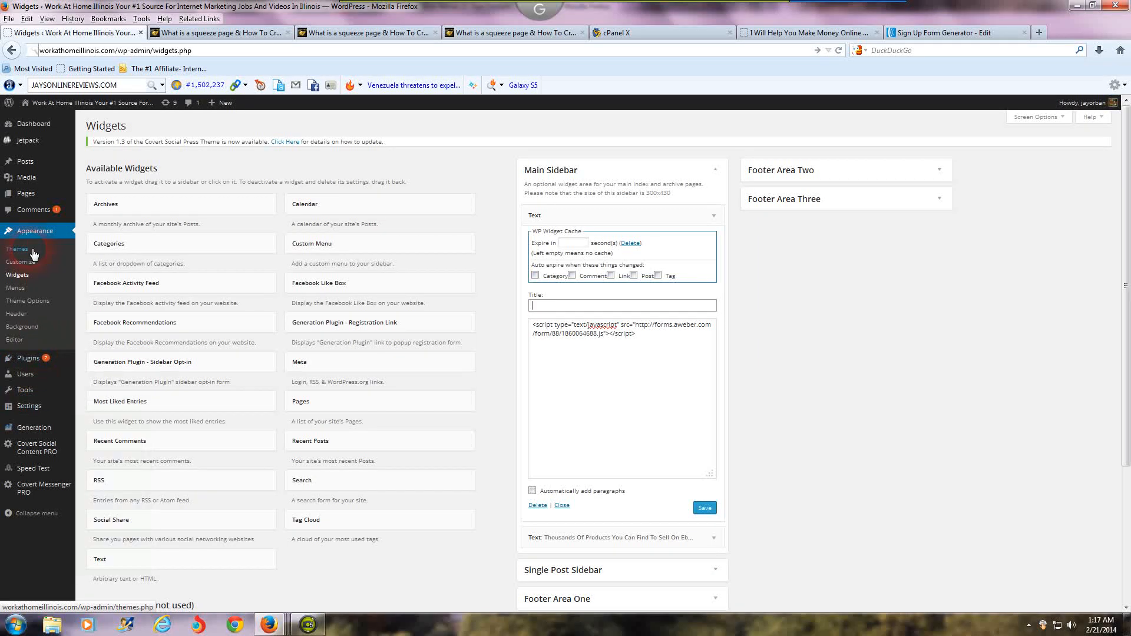
mouse_move(16, 314)
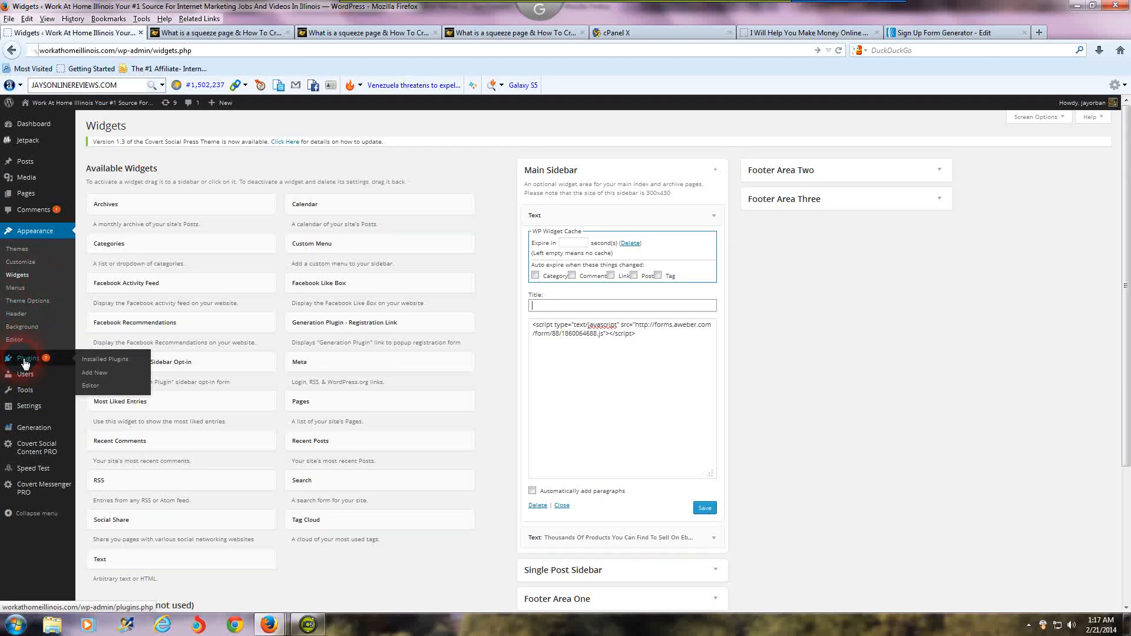
mouse_move(97, 360)
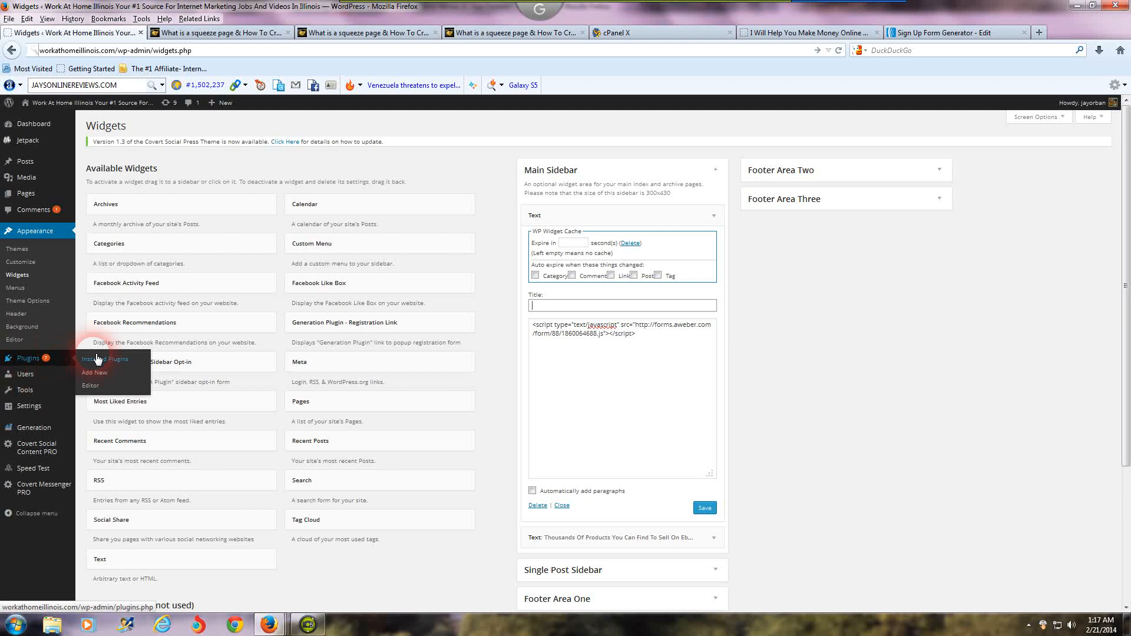
mouse_move(100, 376)
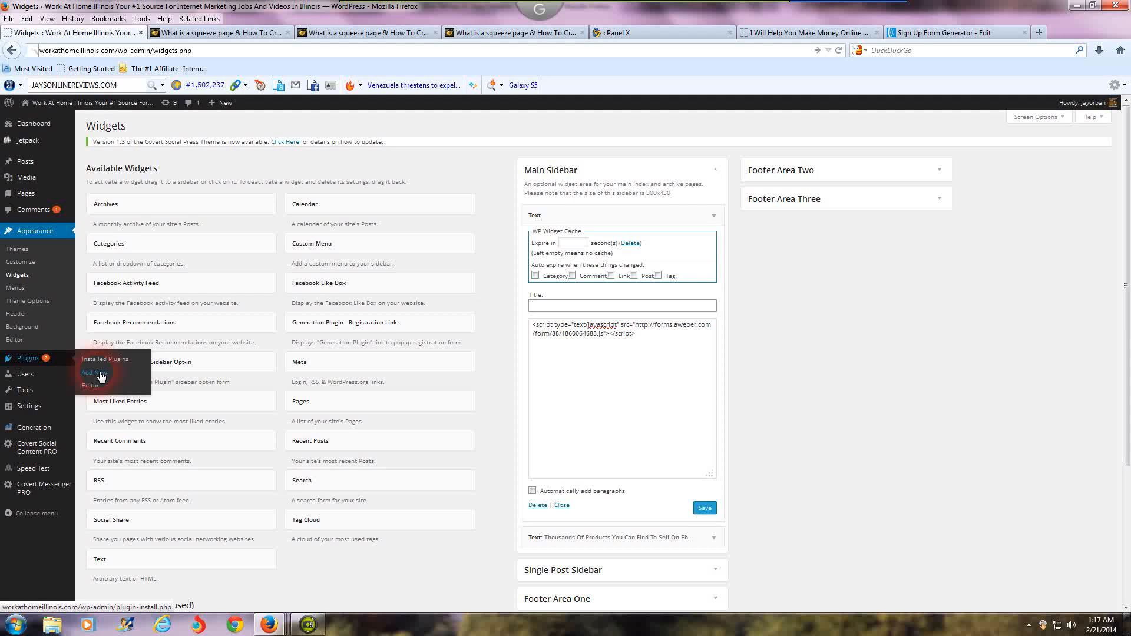
Go to Plugins > Add New to reach the Install Plugins page
click(94, 372)
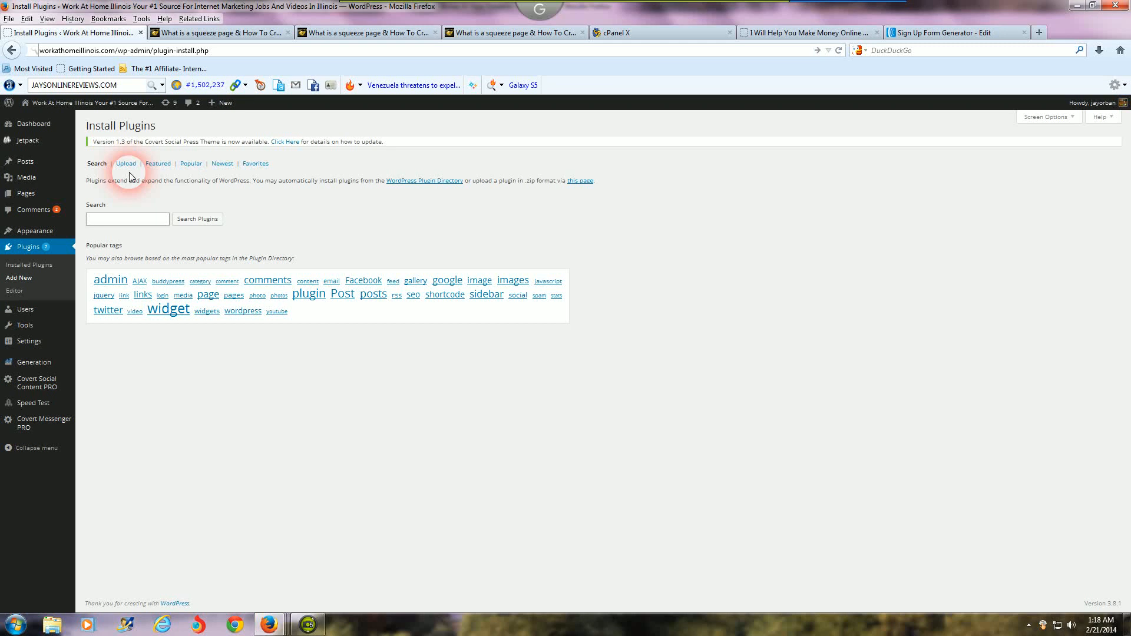
click(128, 218)
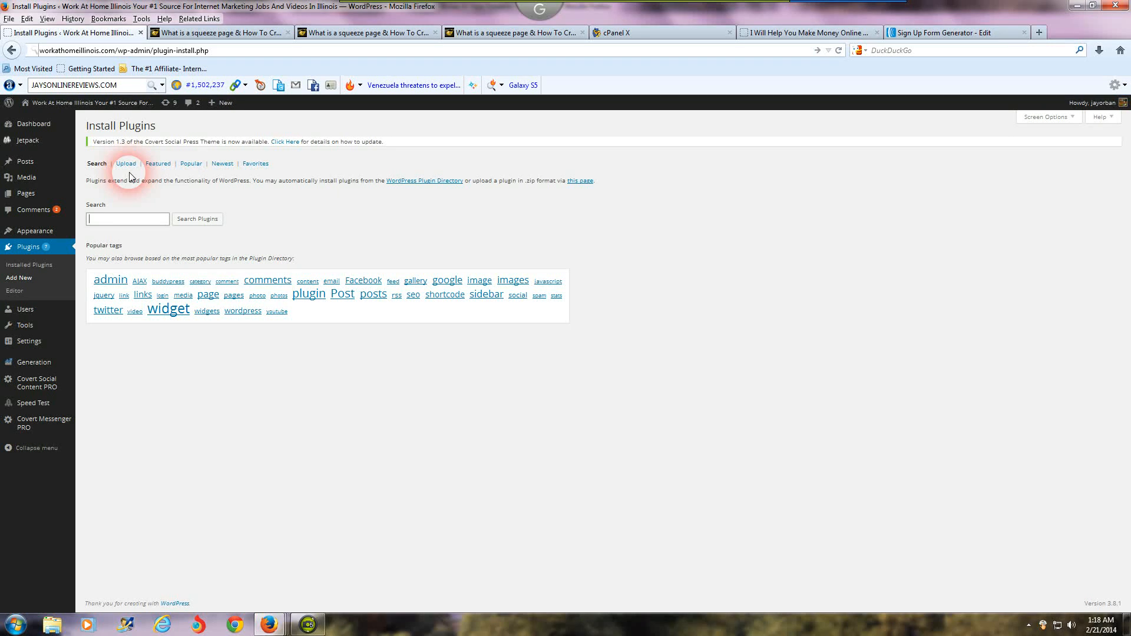
mouse_move(39, 280)
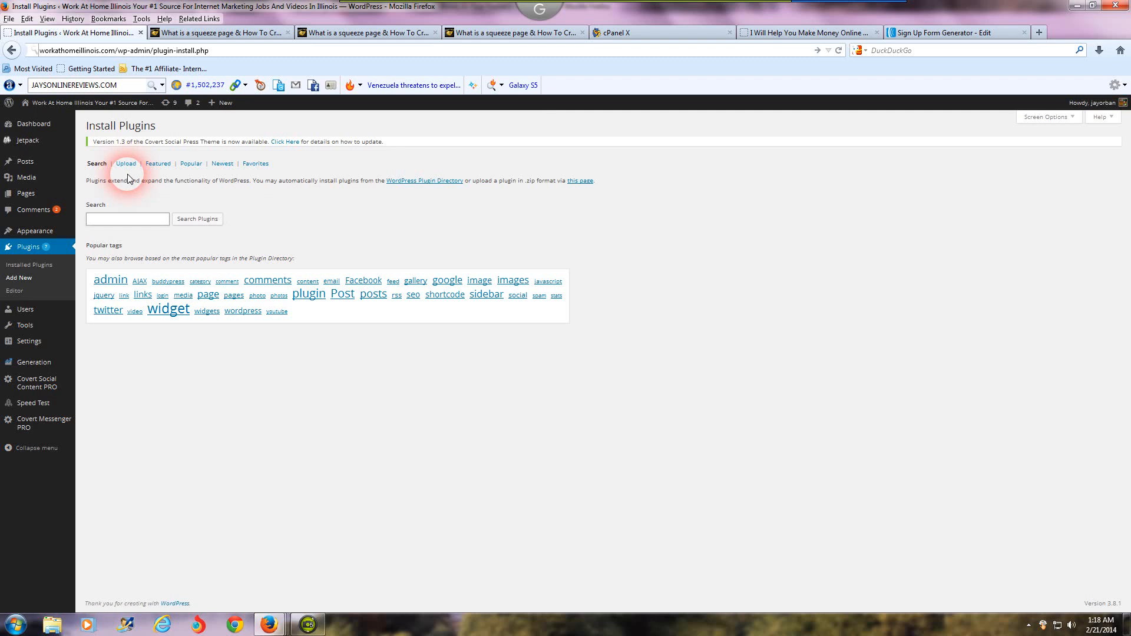
click(128, 218)
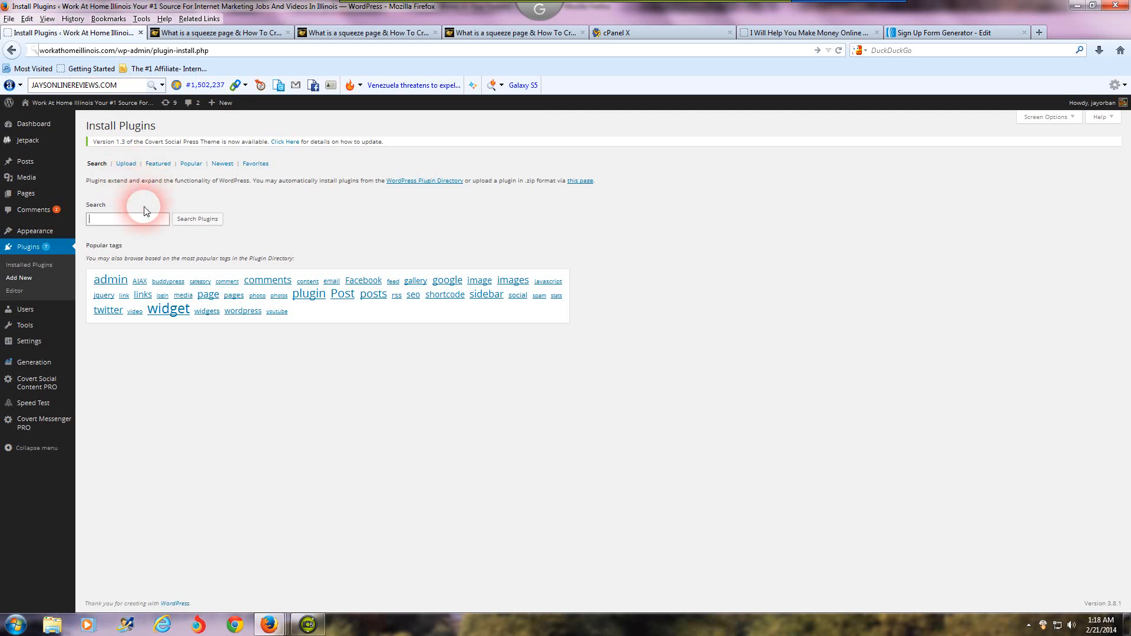
mouse_move(143, 238)
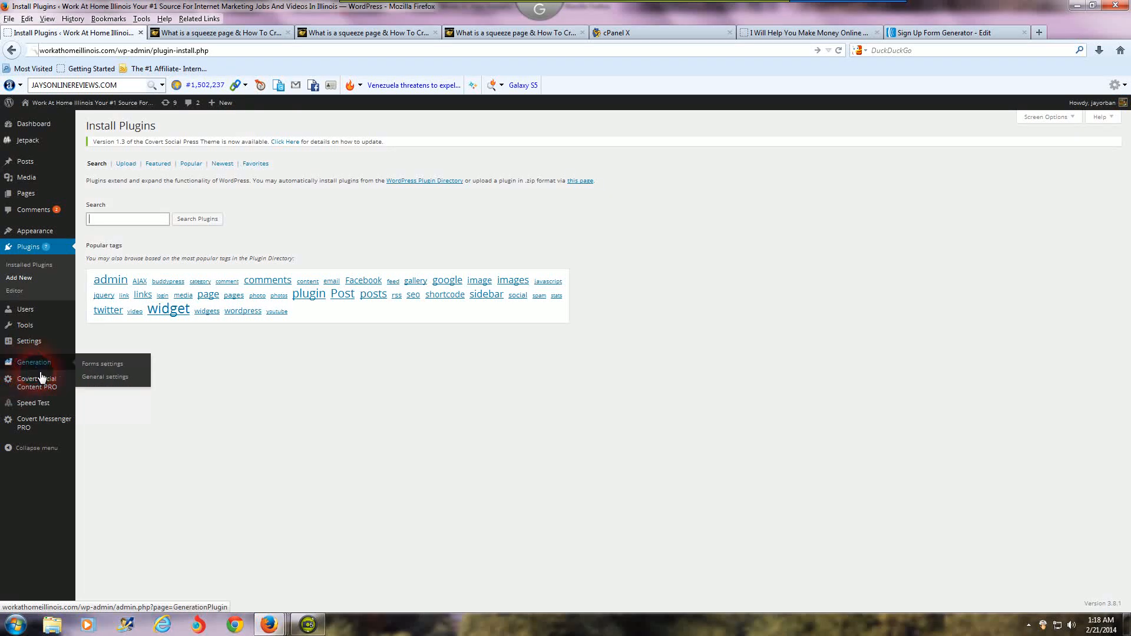
click(353, 460)
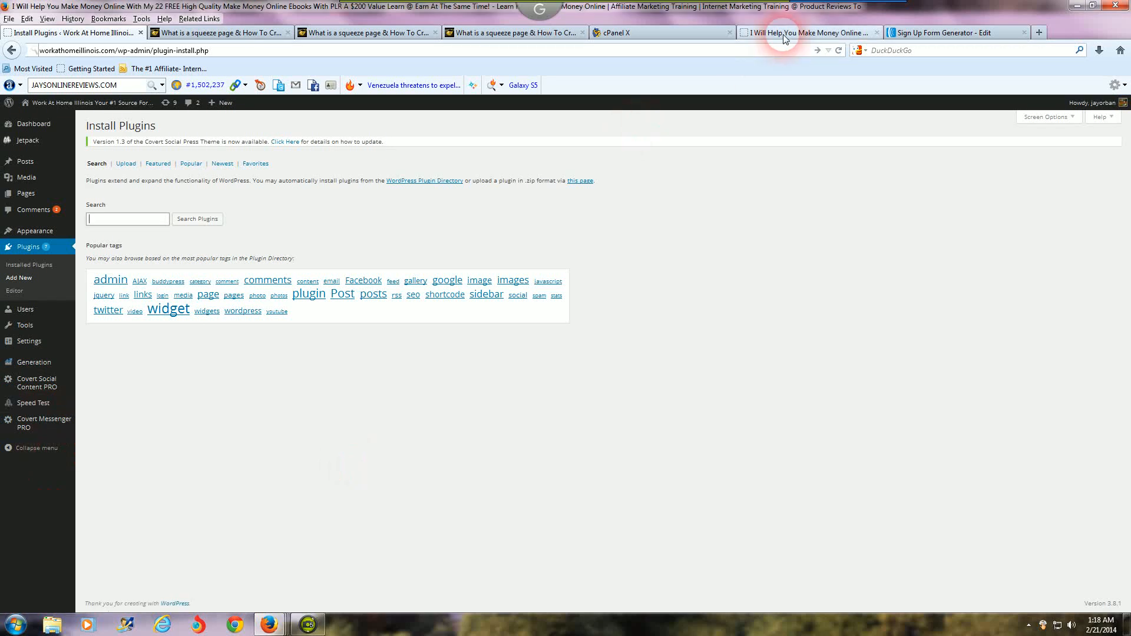
Switch to the 'I Will Help You Make Money Online' Jay's Online Reviews tab
click(808, 32)
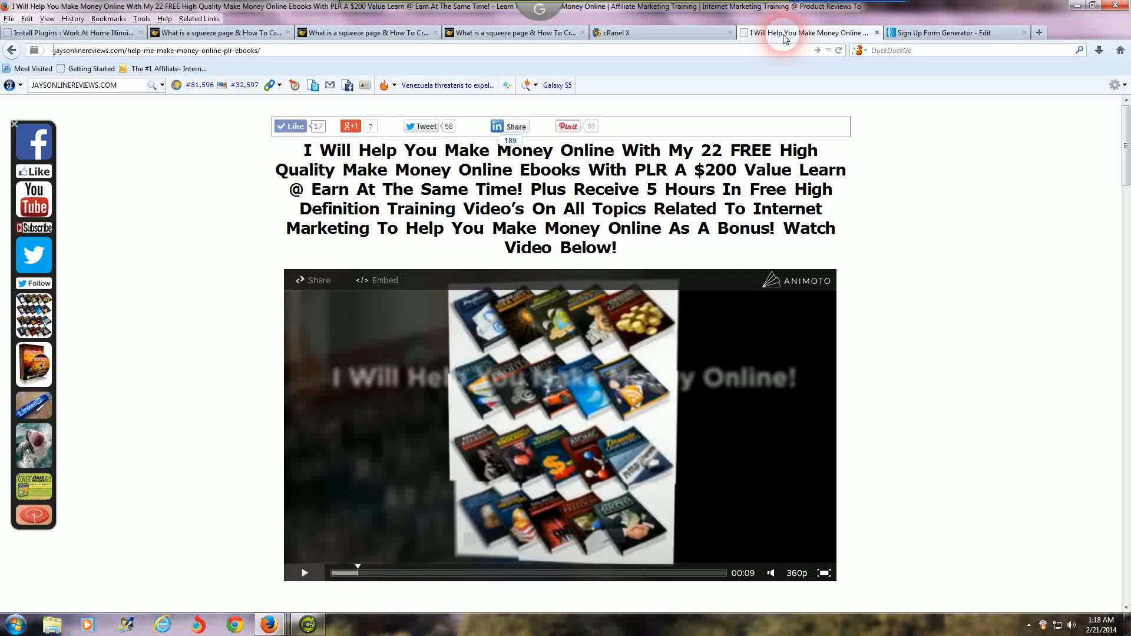
mouse_move(868, 313)
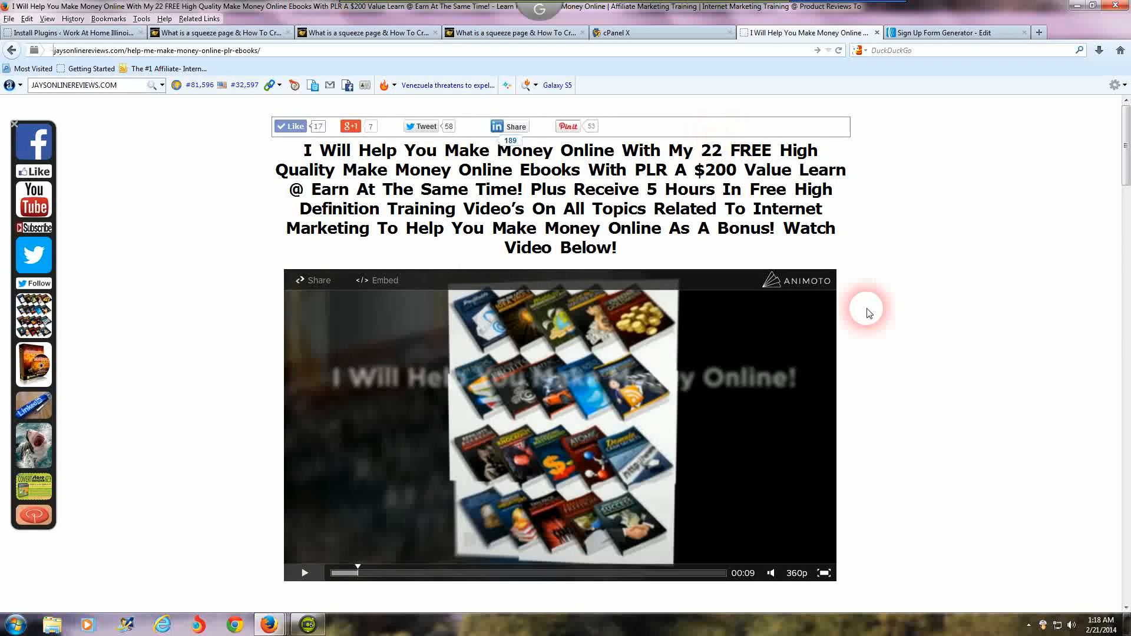
mouse_move(905, 352)
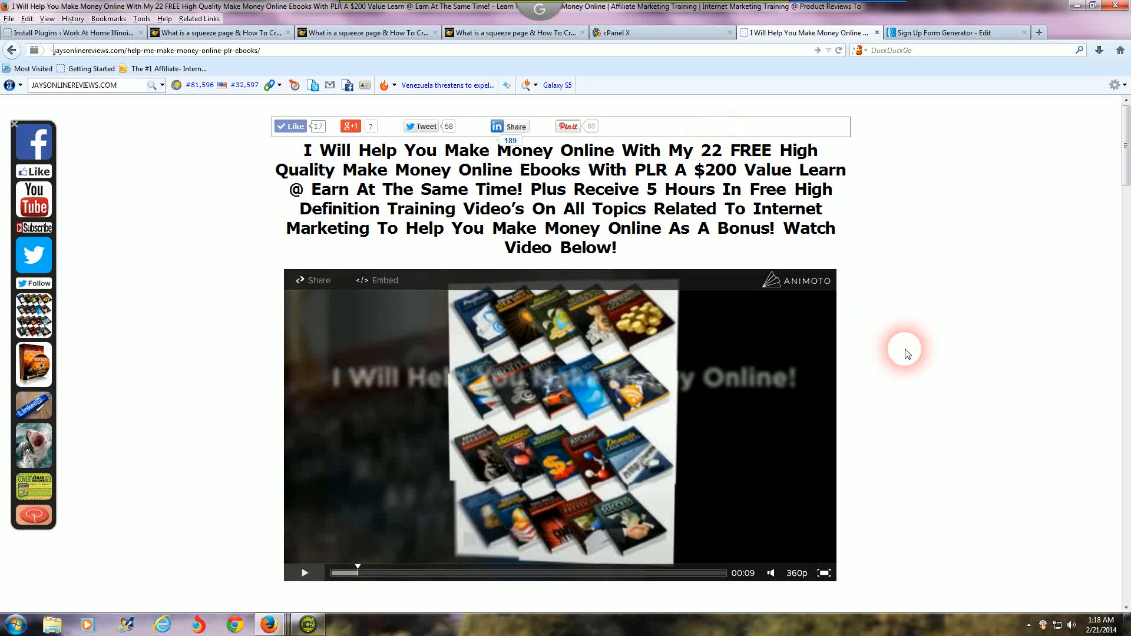